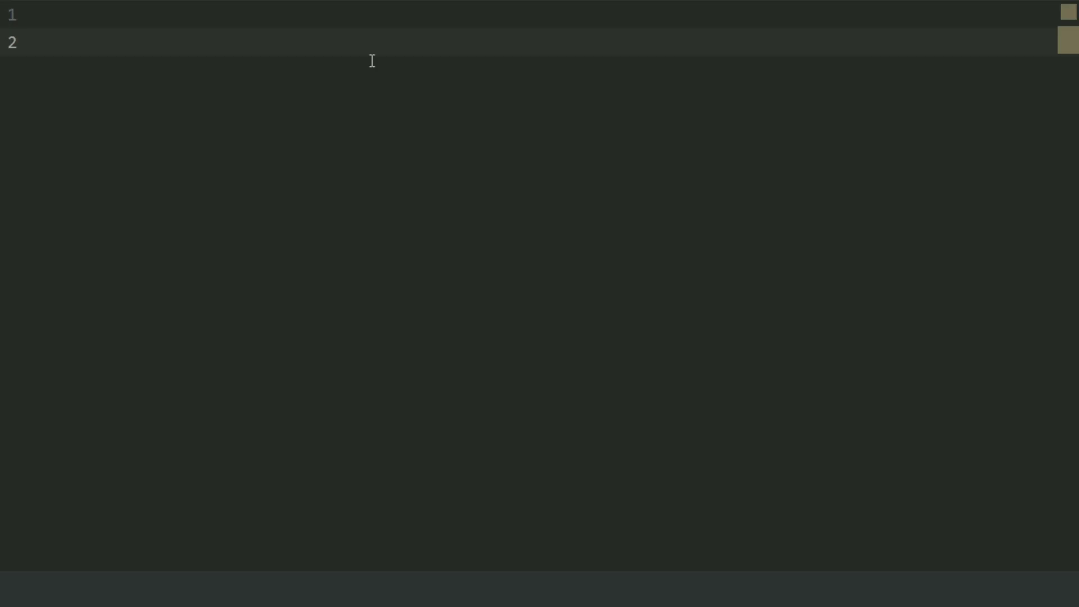
Step: Write print("Distance In Miles\tDistance In Km") as the table header line
text(print(")
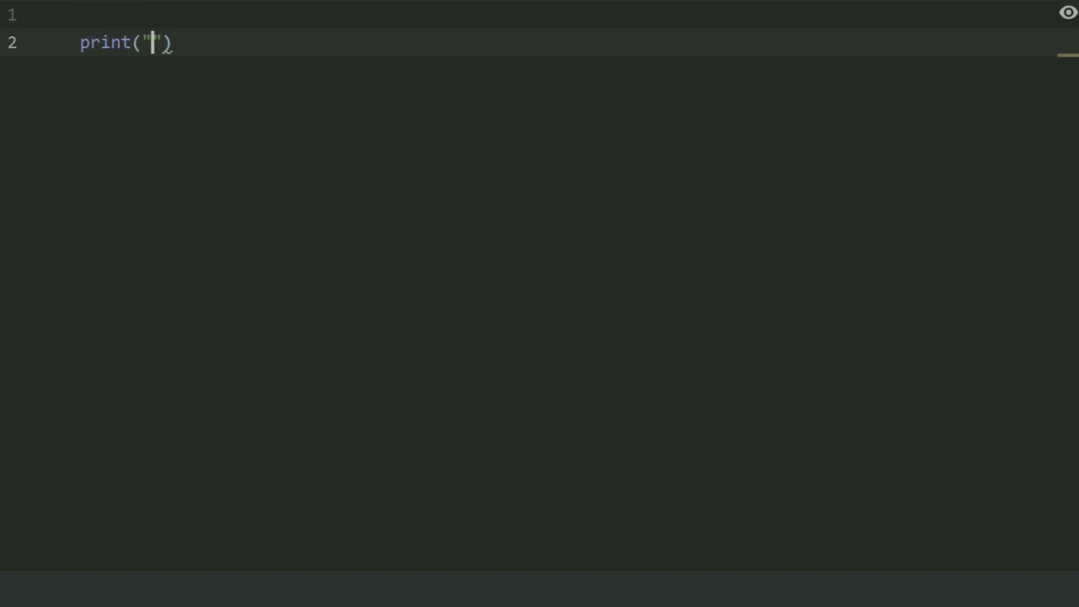
text(Distan)
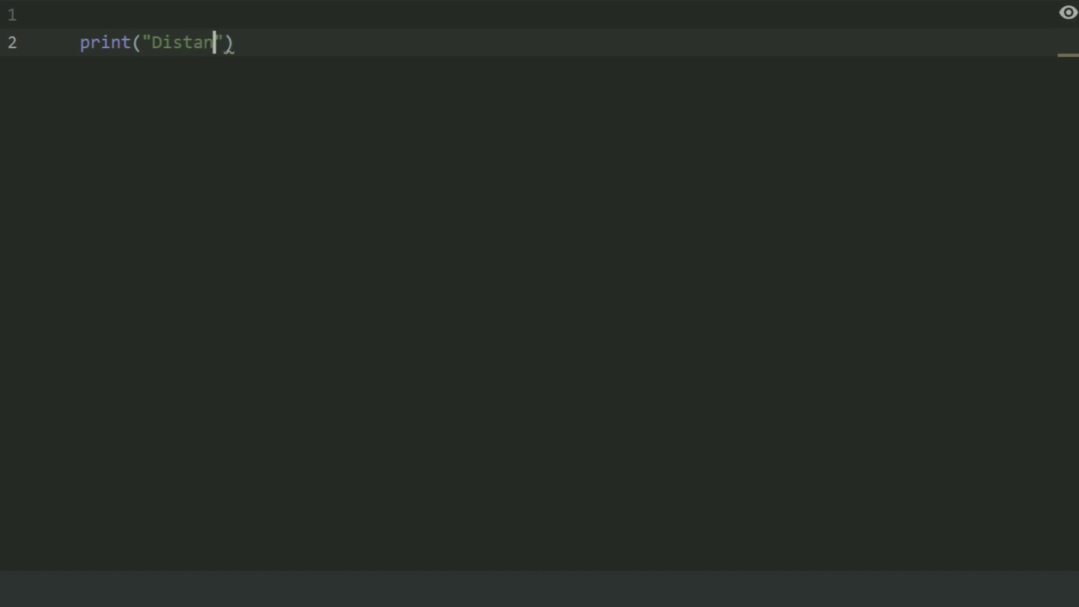
text(ce In)
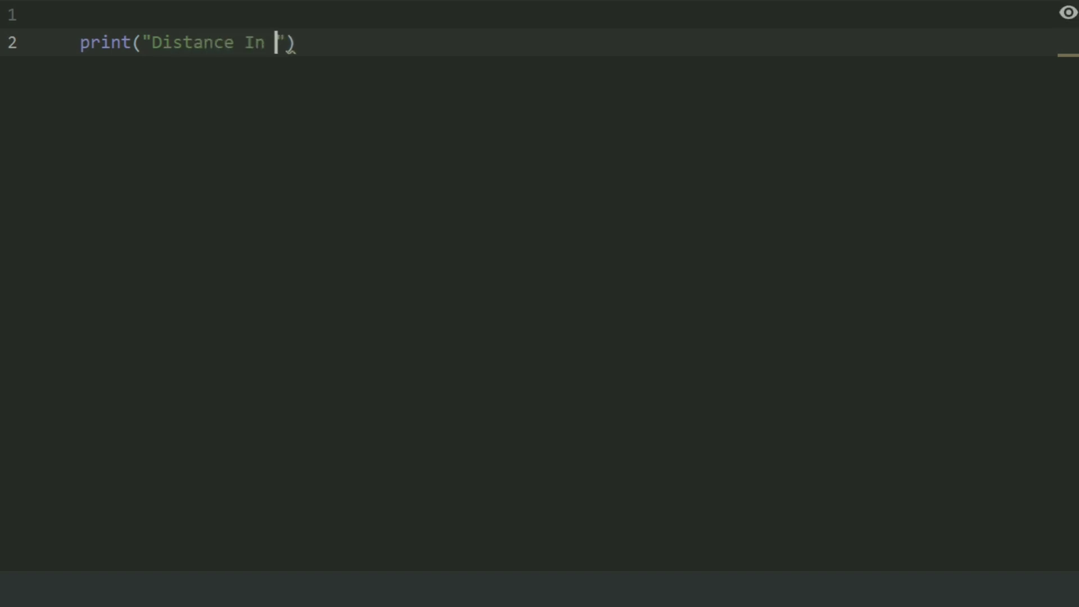
text(Miles)
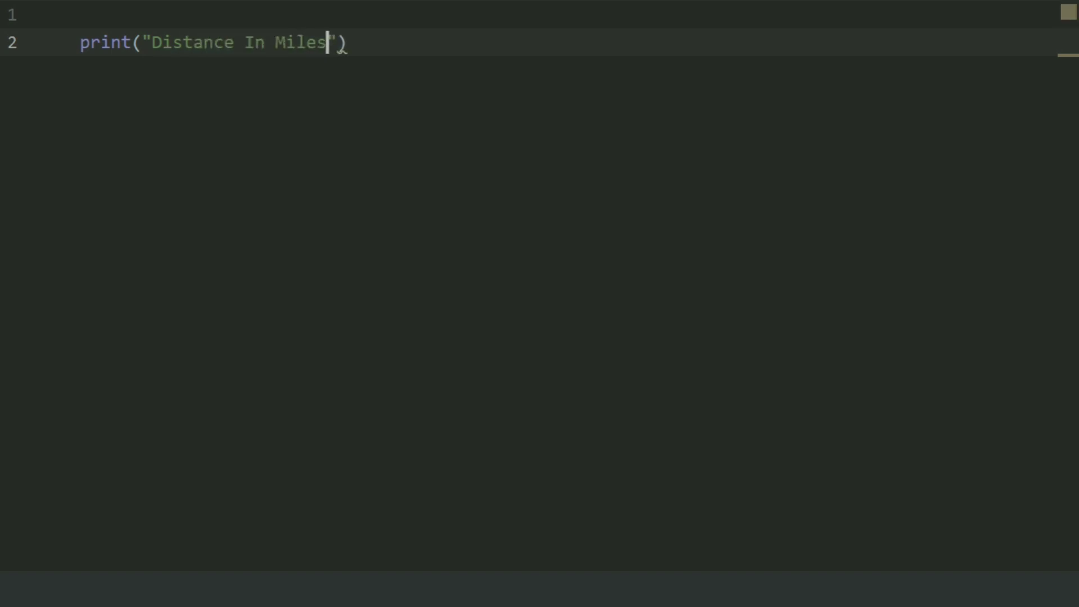
text(\t)
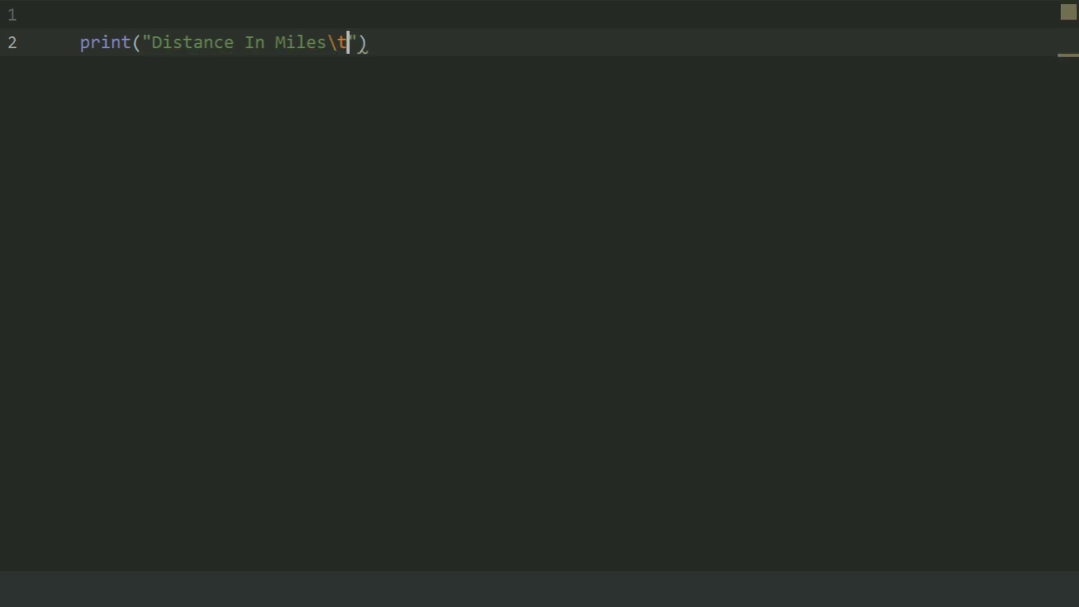
text(Di)
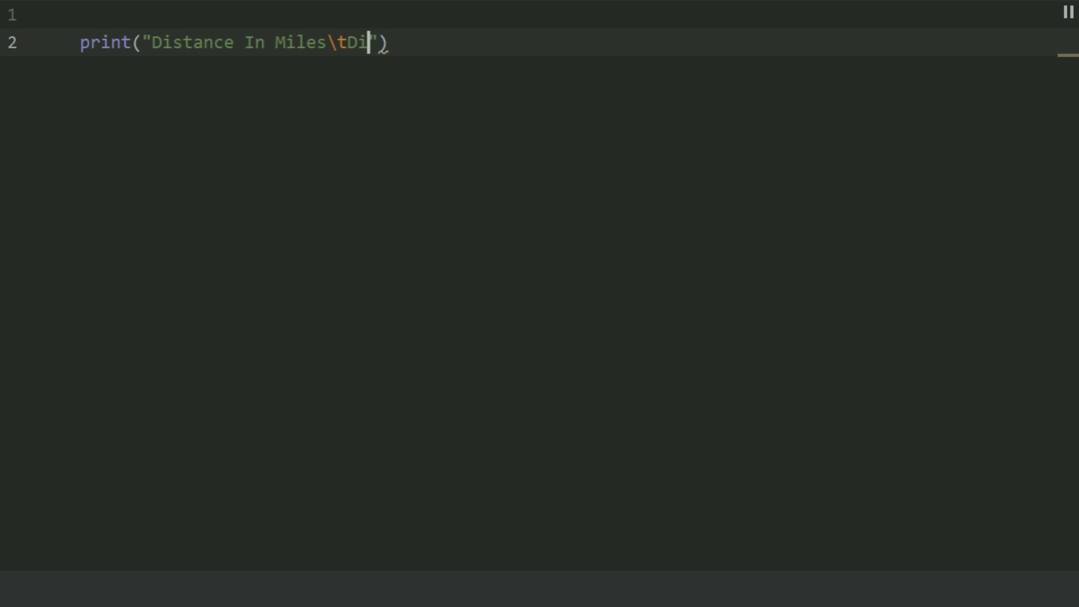
text(stance)
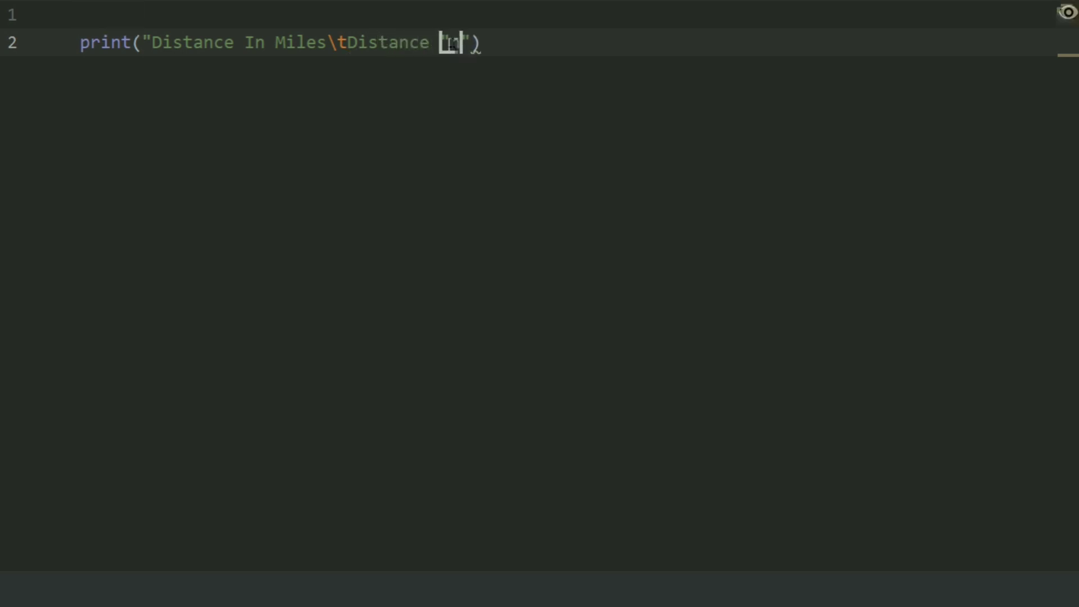
text(In Km)
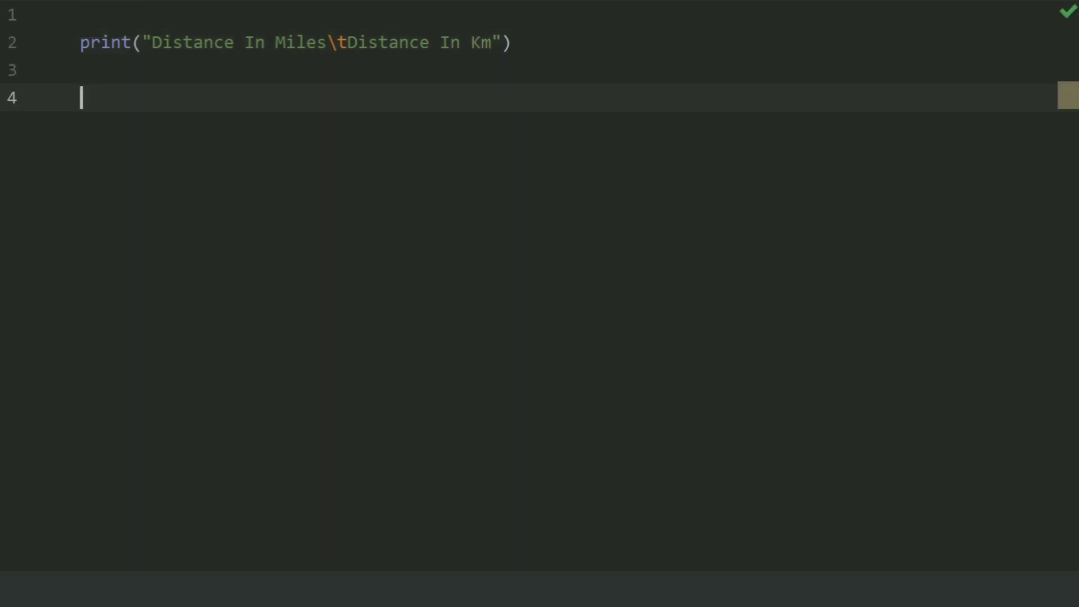
Step: Write the loop header for distance in range(10, 80, 10):
text(for)
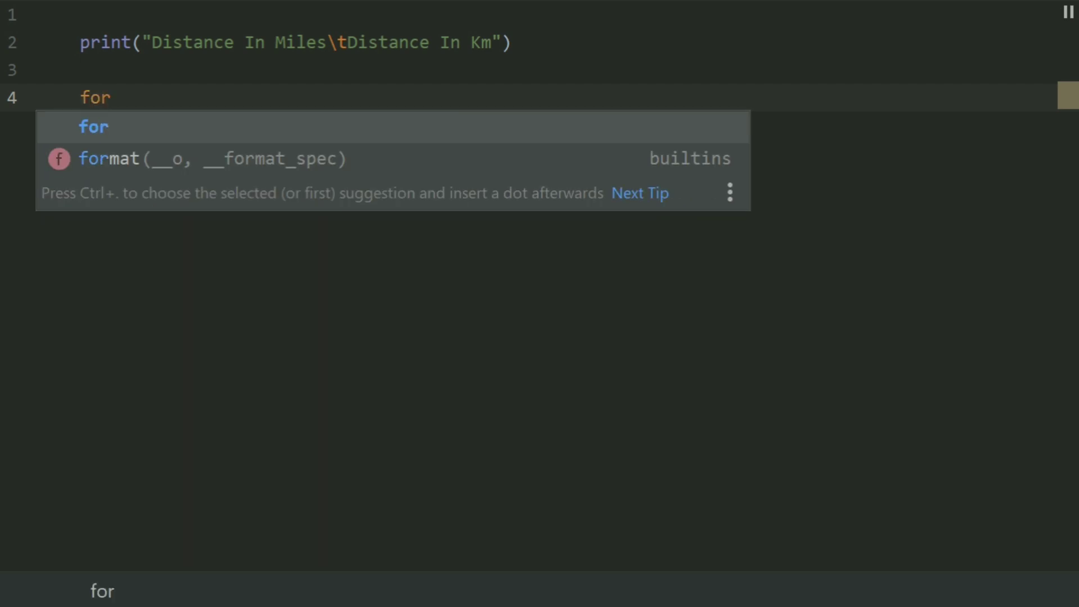
text(di)
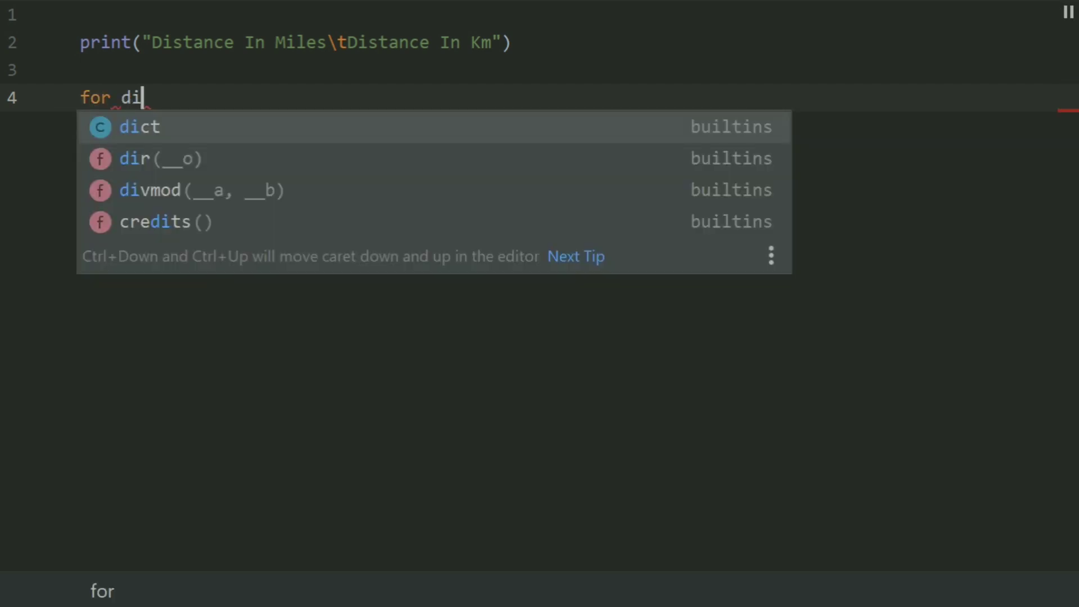
text(stance in ra)
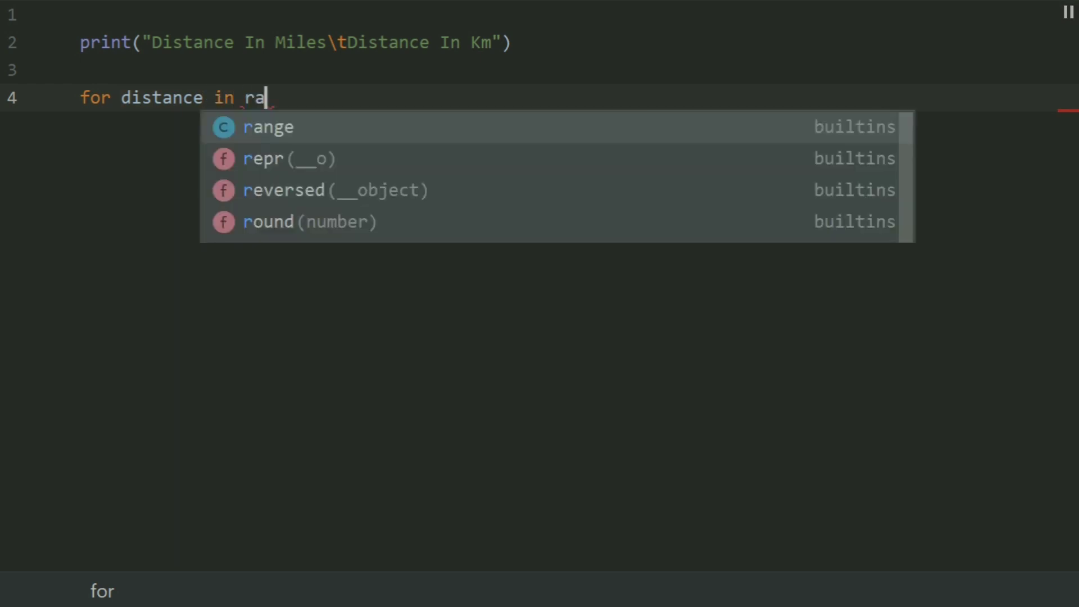
click(268, 127)
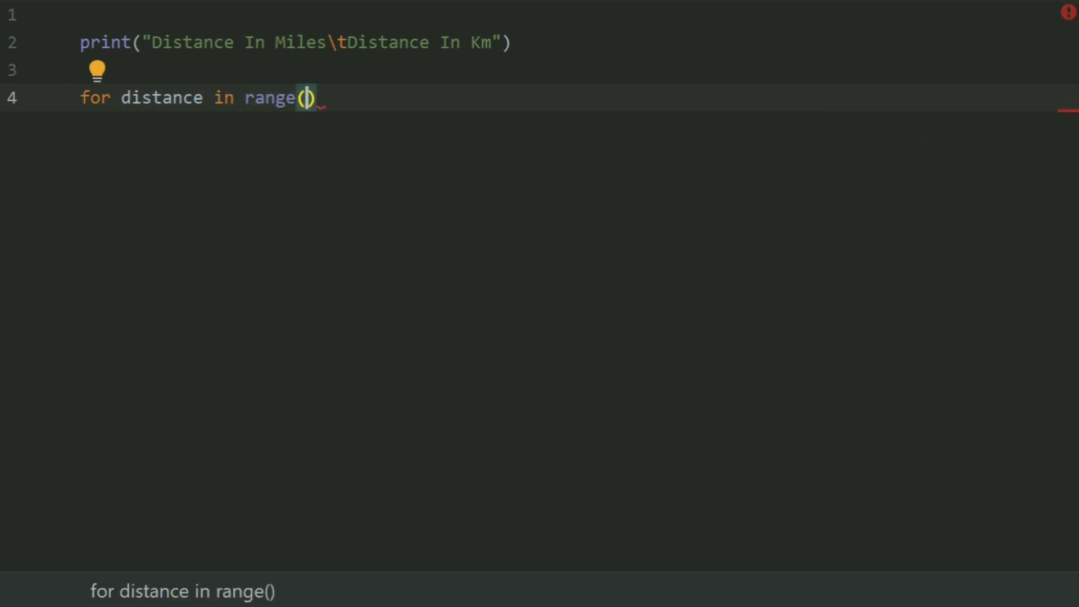
text(10)
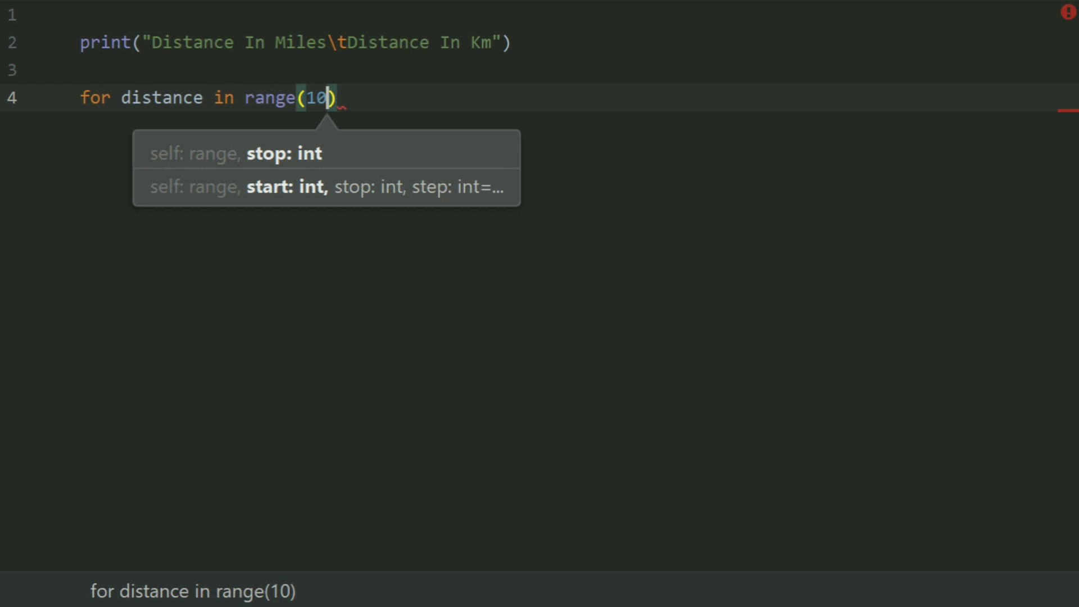
text(,80)
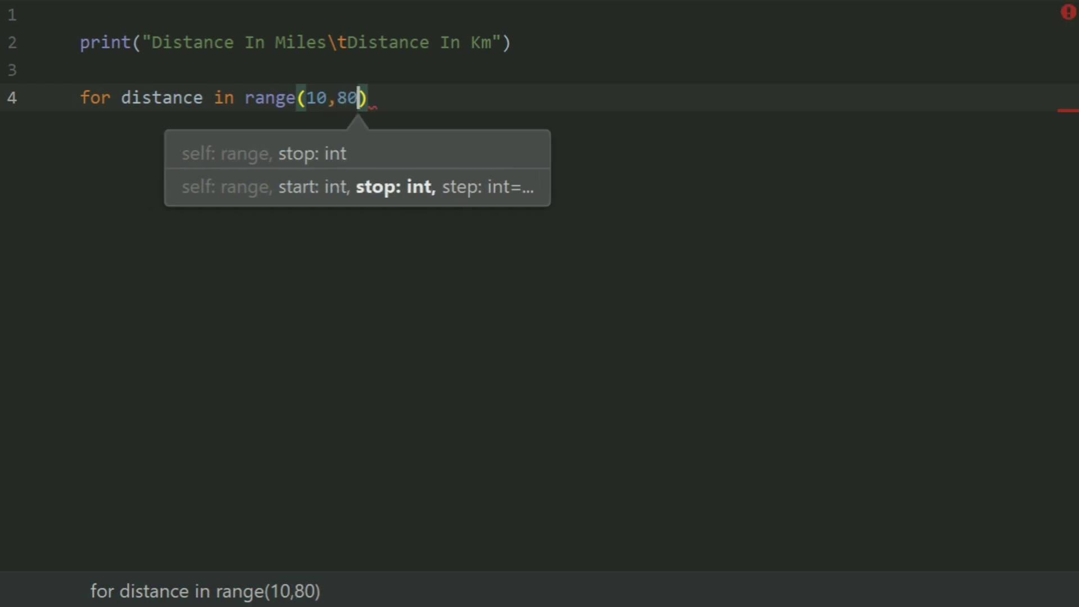
text(,10)
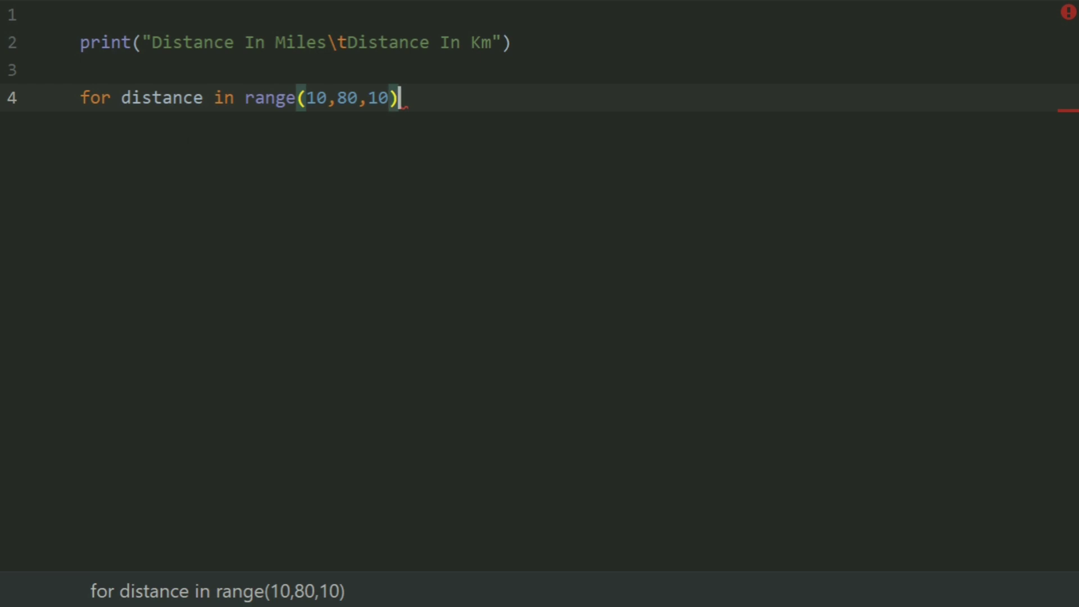
text(:)
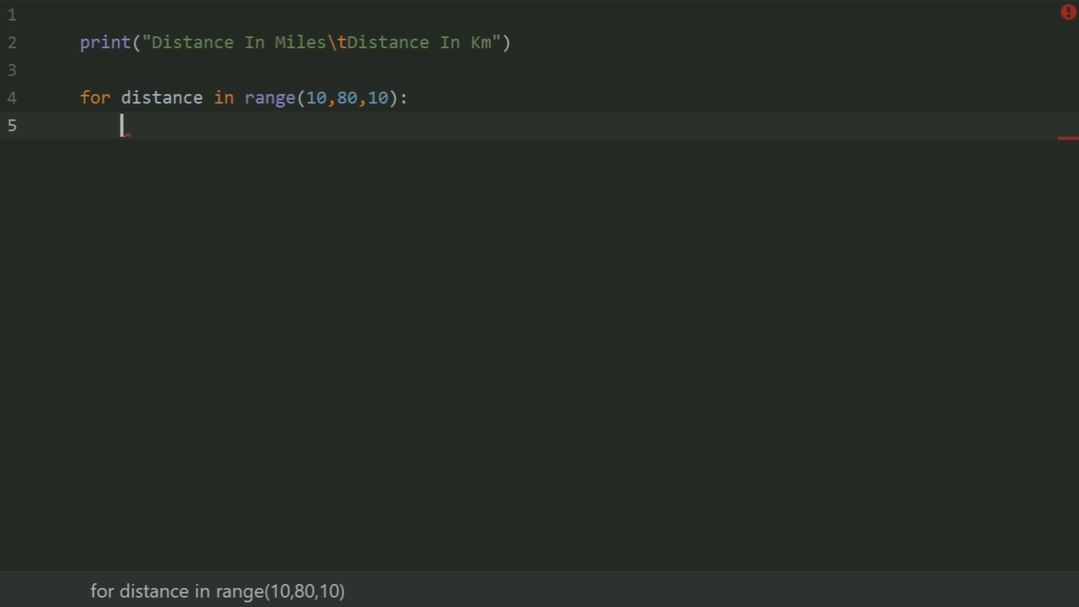
Step: Inside the loop, assign distance_in_miles = distance
text(distance)
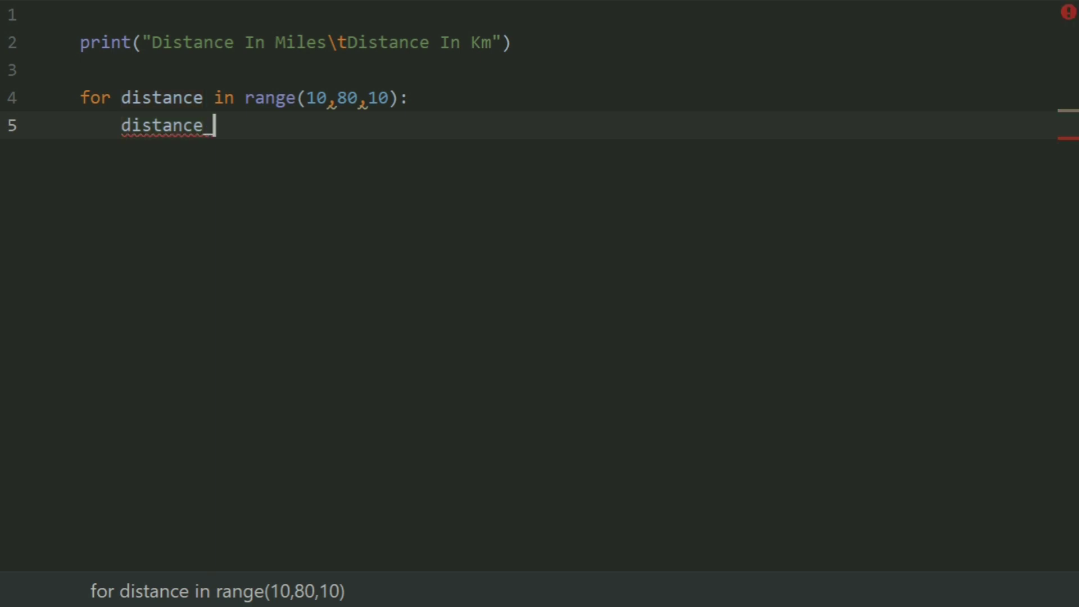
text(in_milw)
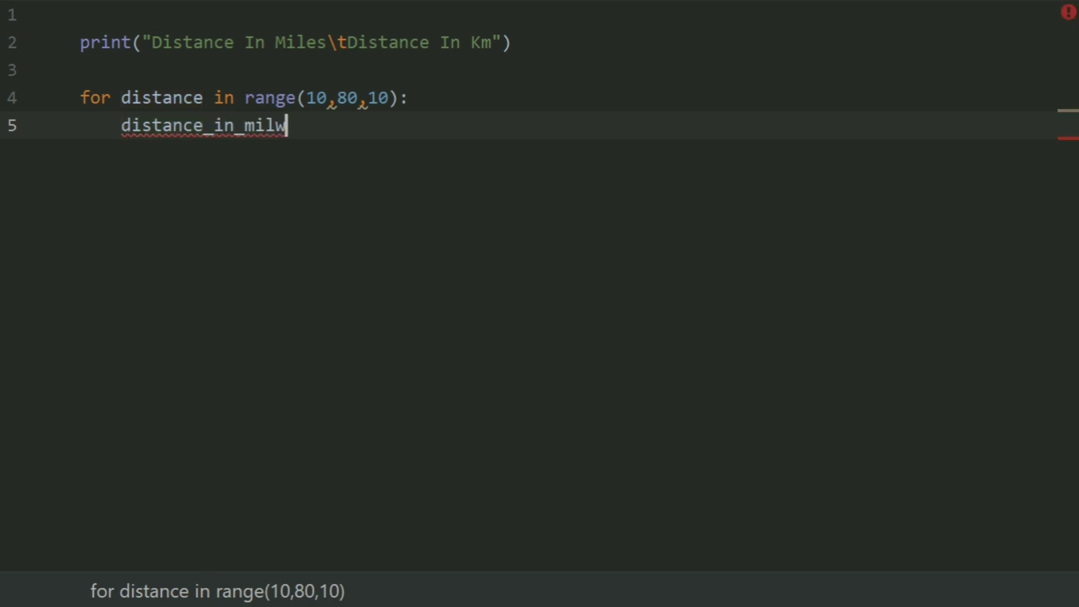
text(es = dist n)
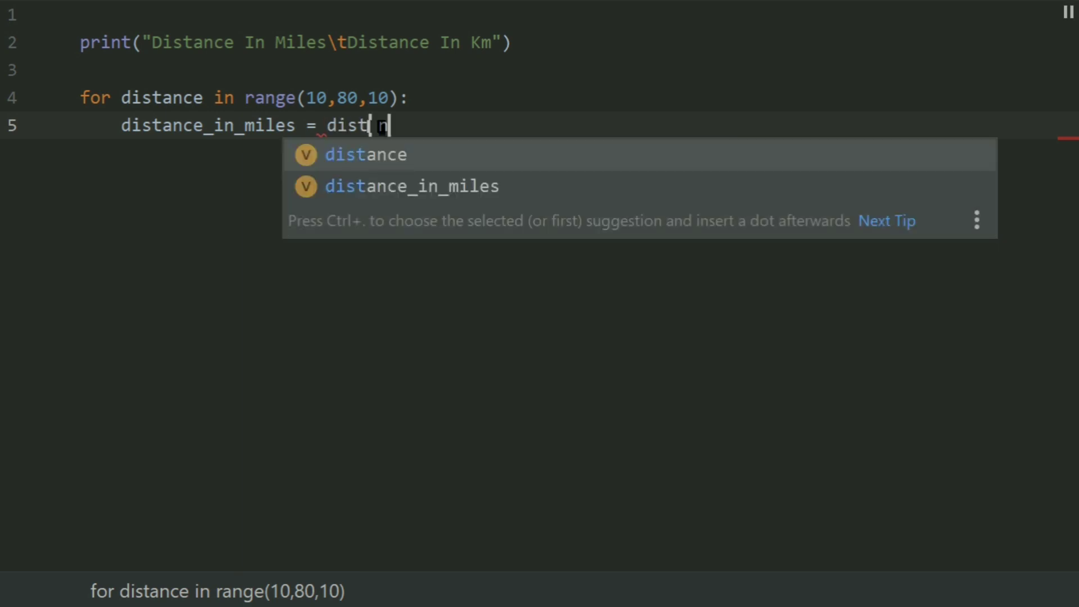
click(366, 154)
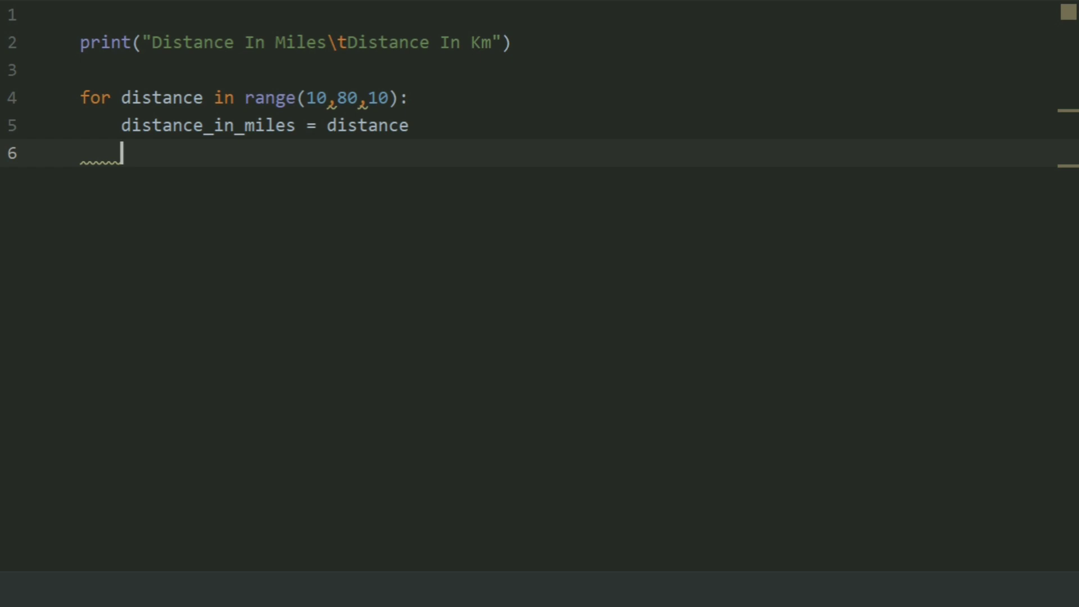
Step: Compute distance_in_km = distance_in_miles * 1.60934 in the loop body
text(distance)
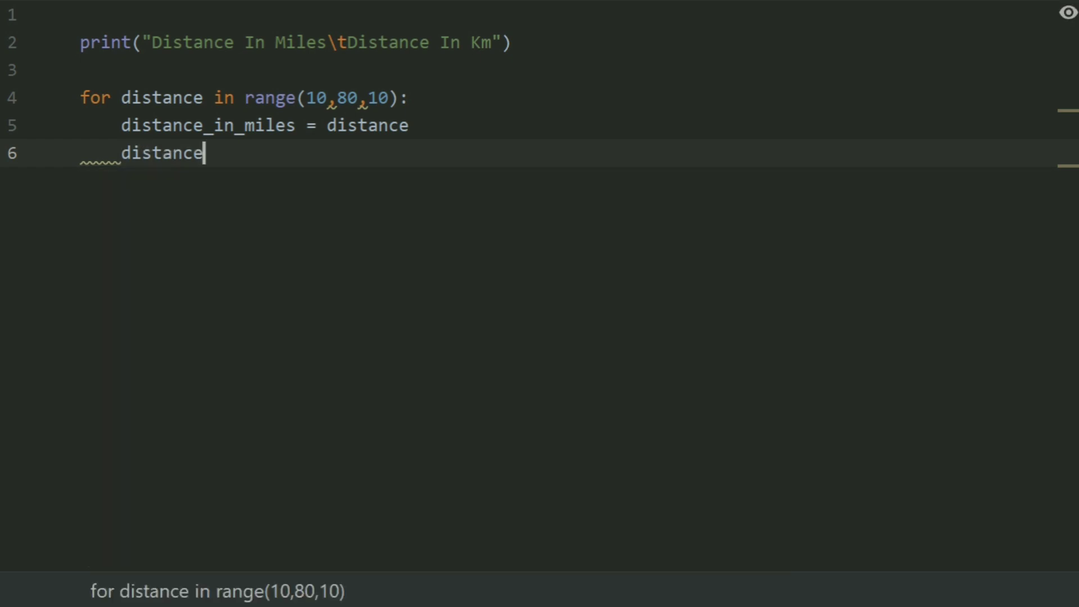
text(_in_)
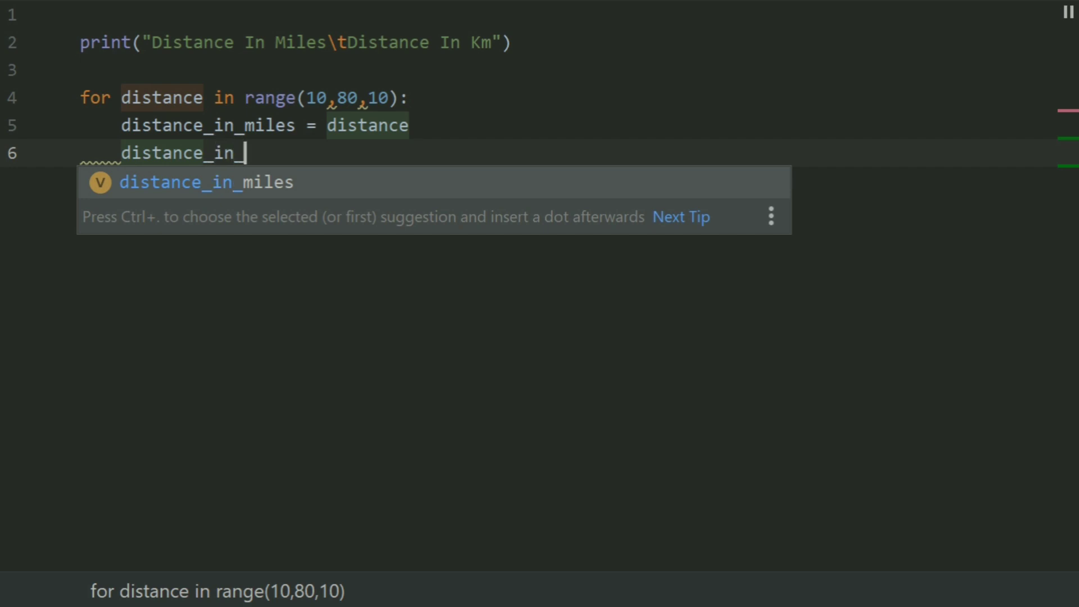
text(km =)
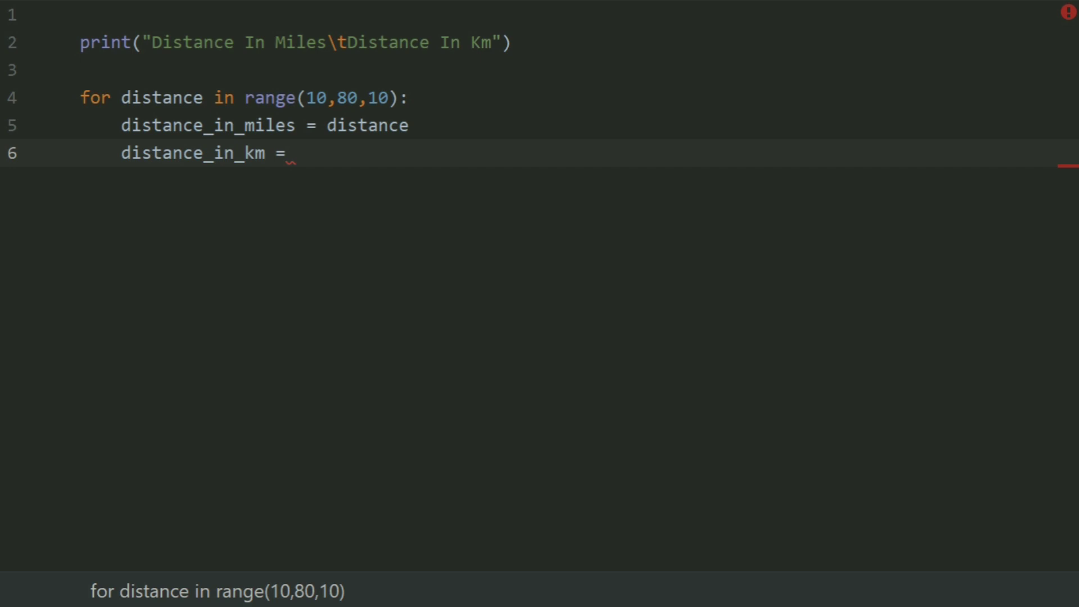
text(distance_in_miles *)
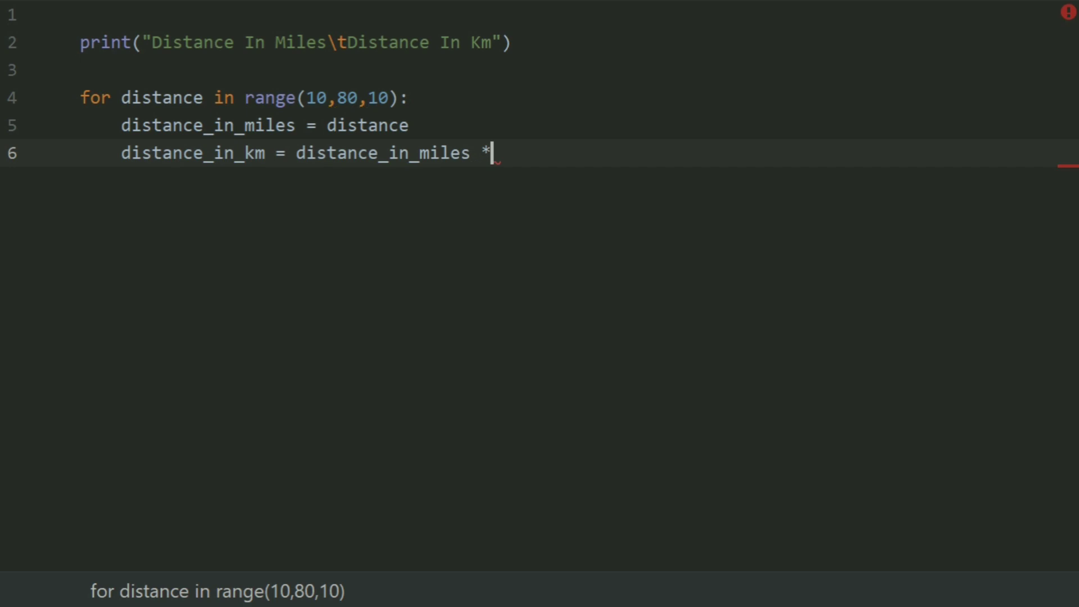
text(1.)
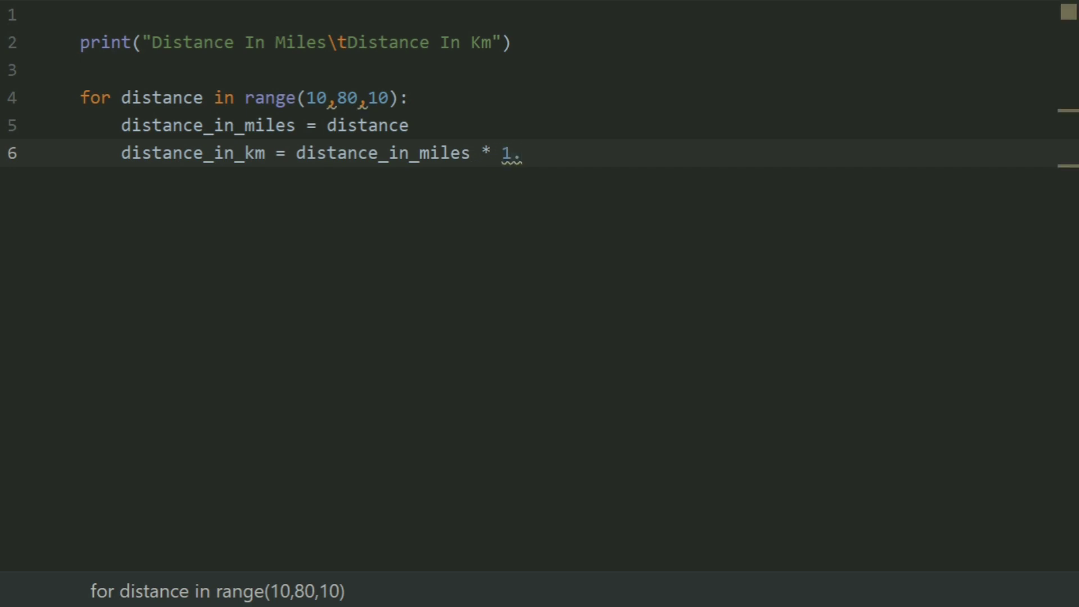
text(609)
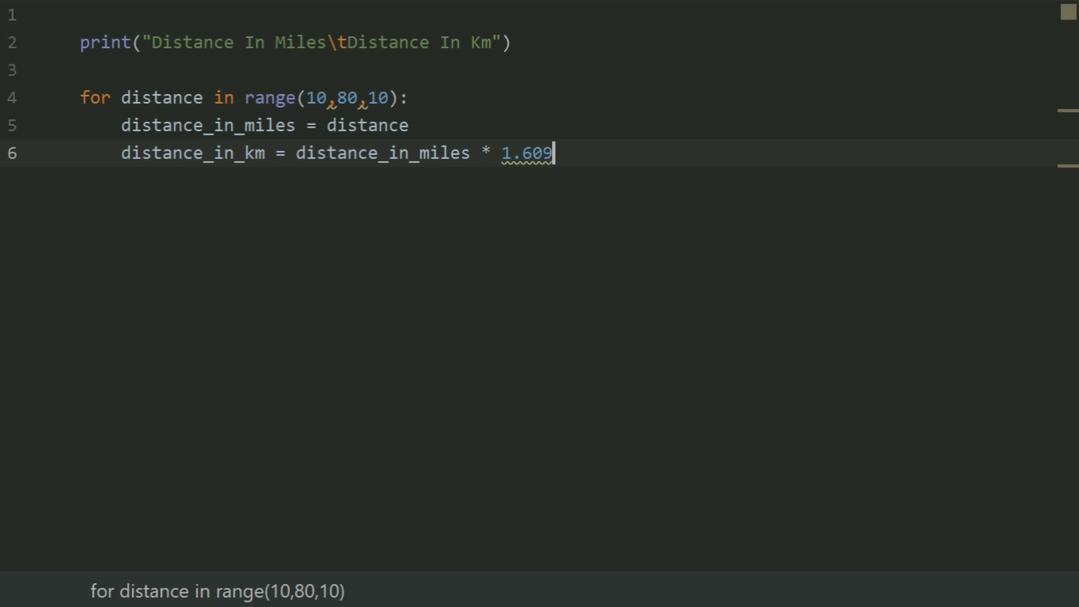
text(34)
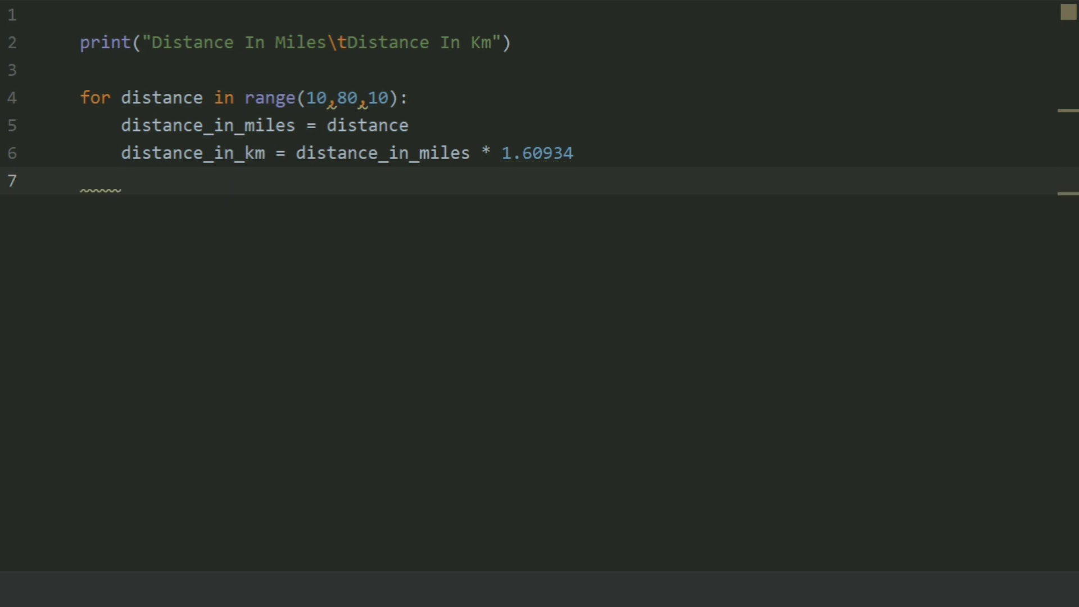
Step: Add print(distance_in_miles, "\t\t\t", distance_in_km) to the loop body
text(print)
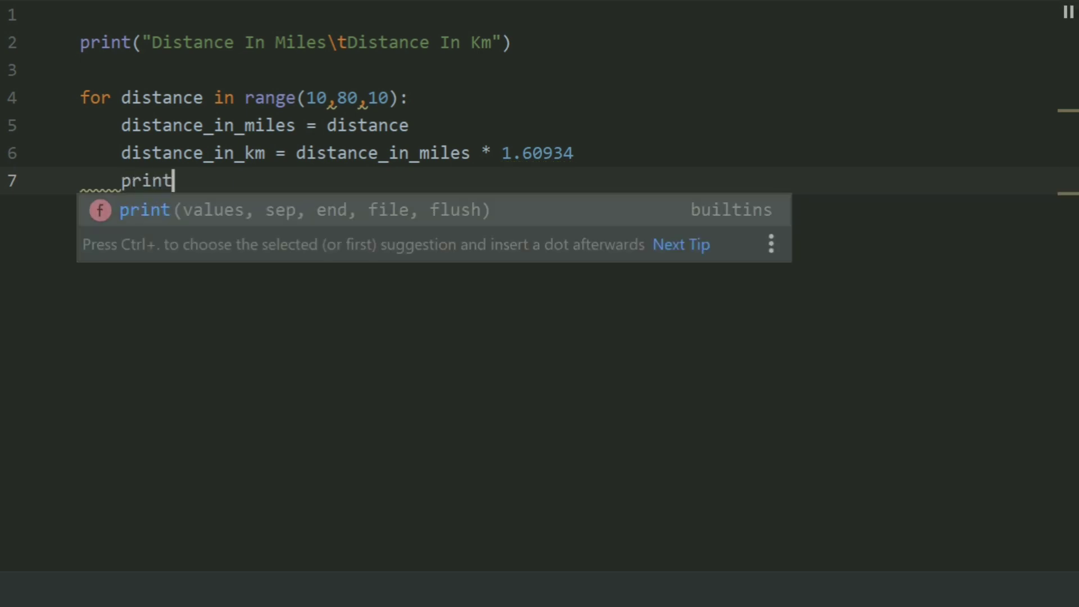
text(())
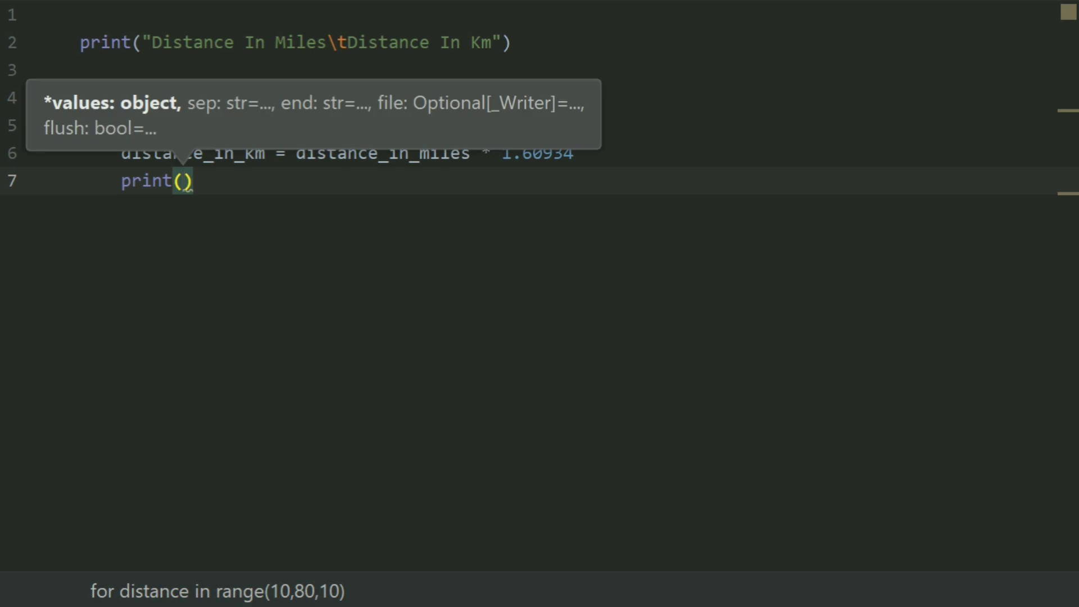
text(distance_in_miles)
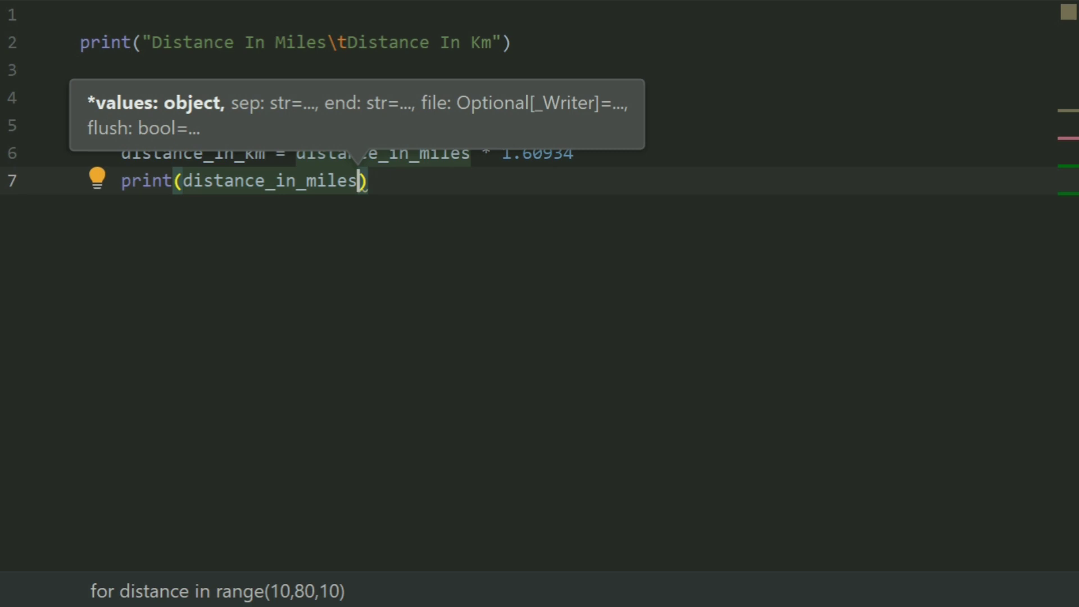
text(,")
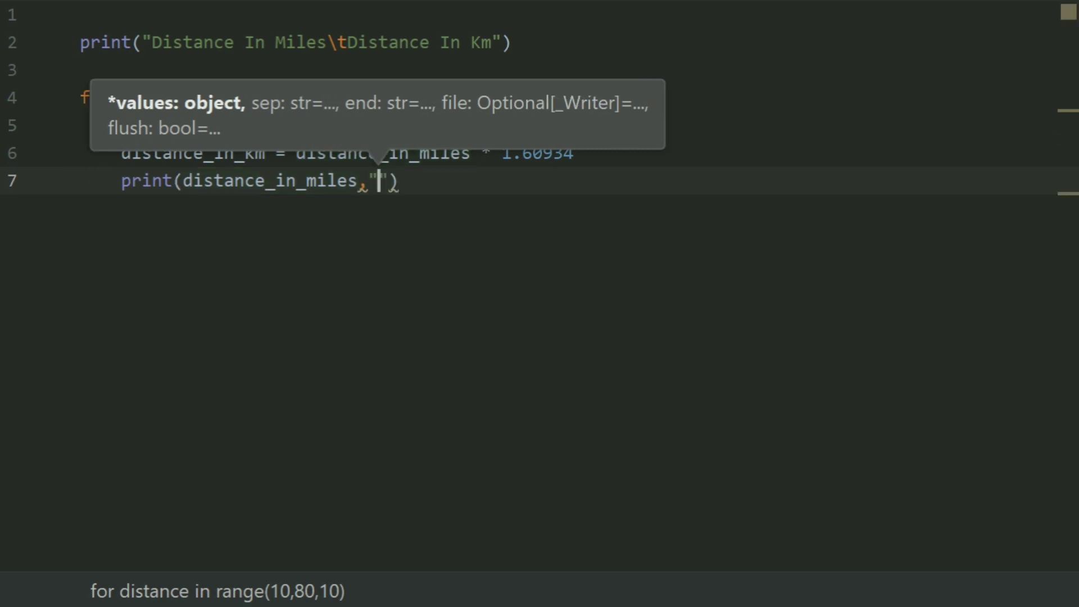
text(\t\t\t)
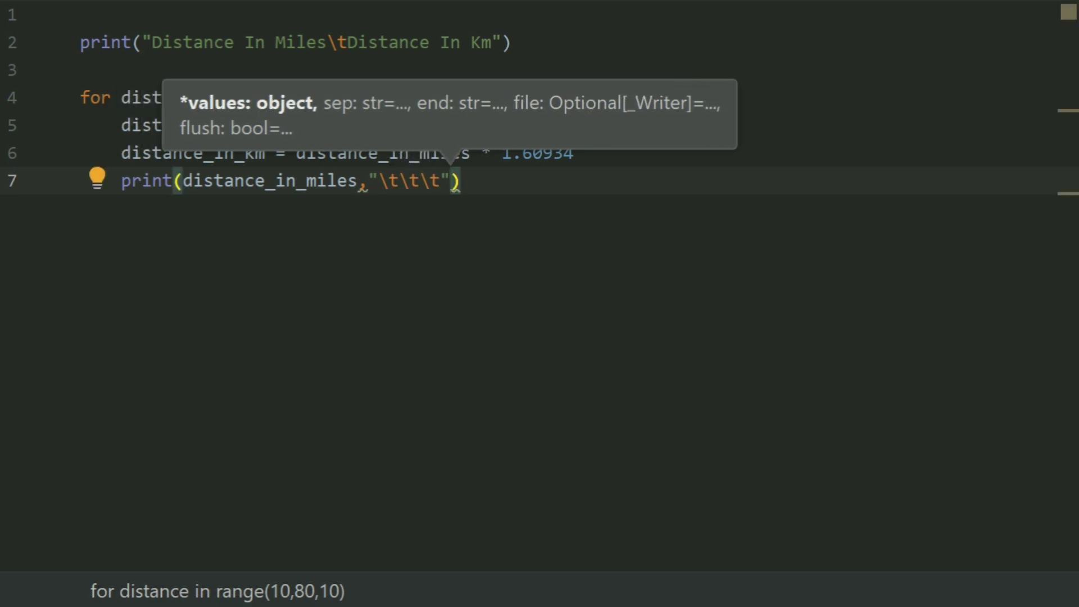
text(,)
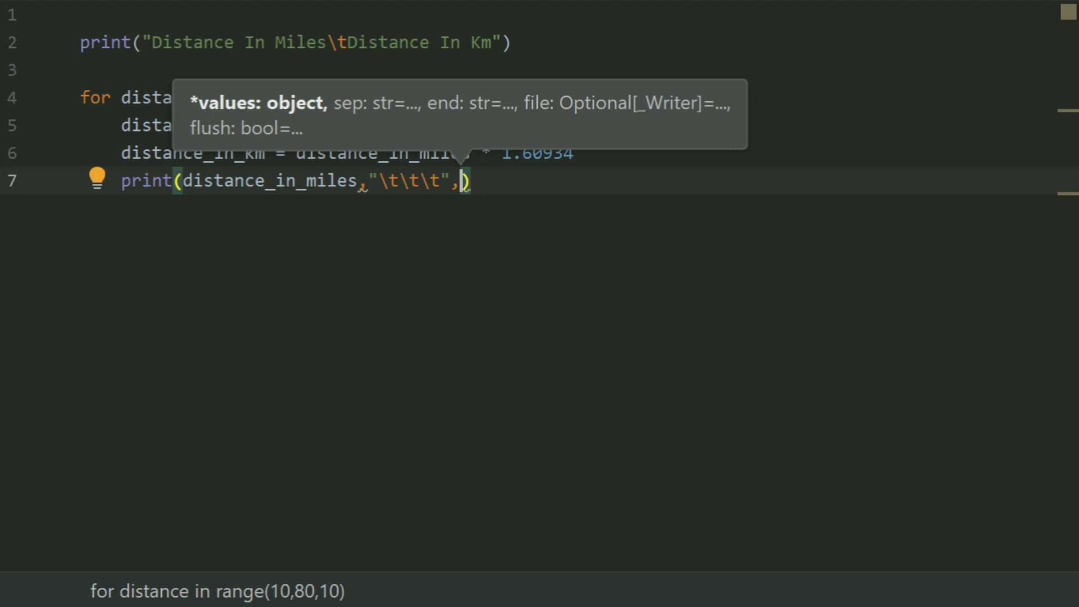
text(di)
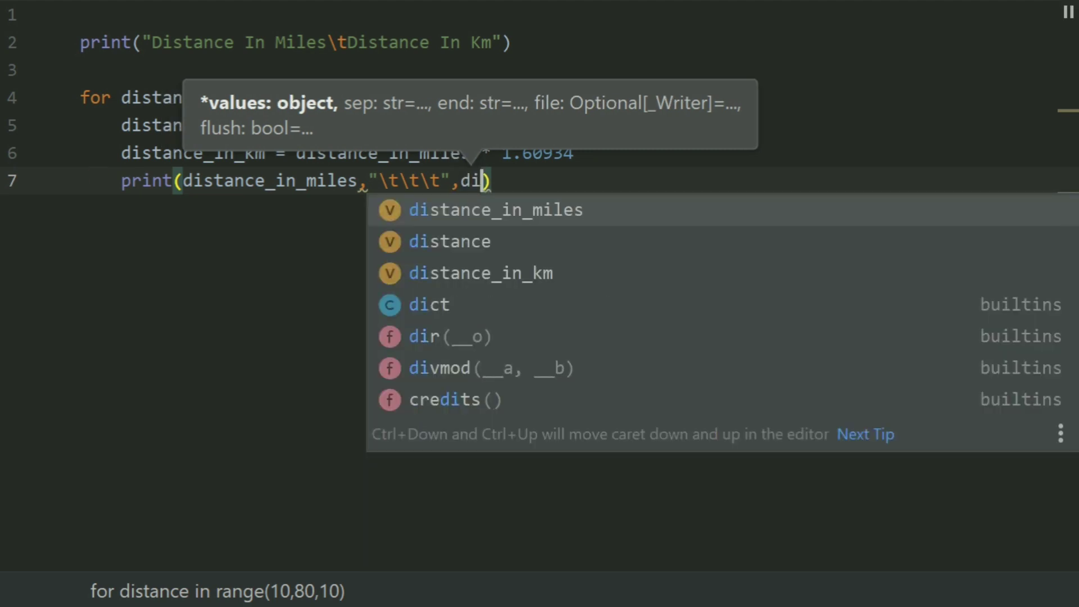
key(Down)
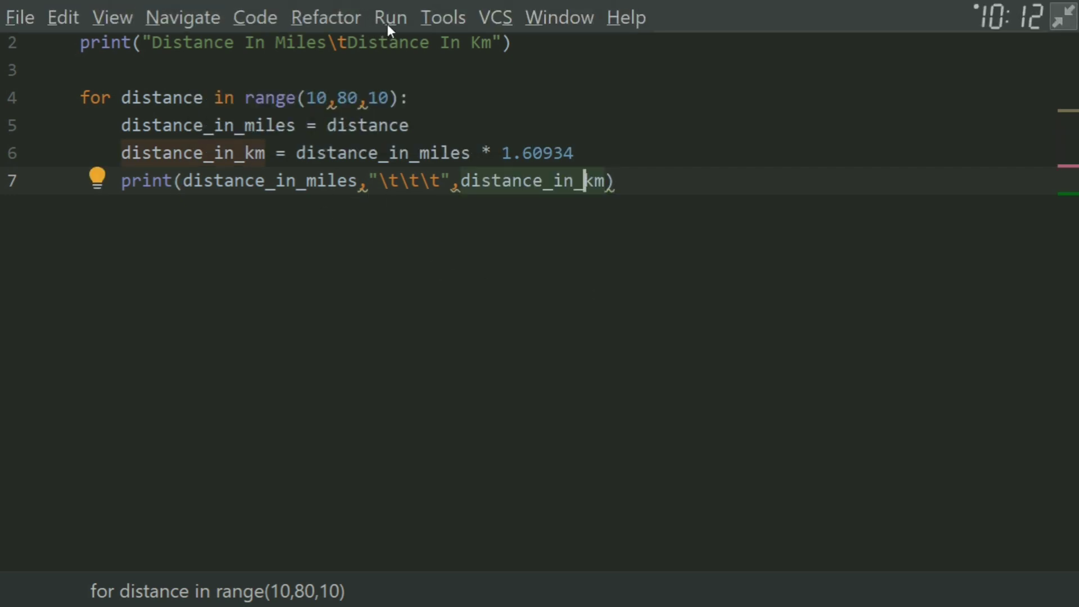
Step: Run the Miles to Kilometers configuration and view the printed table
click(390, 17)
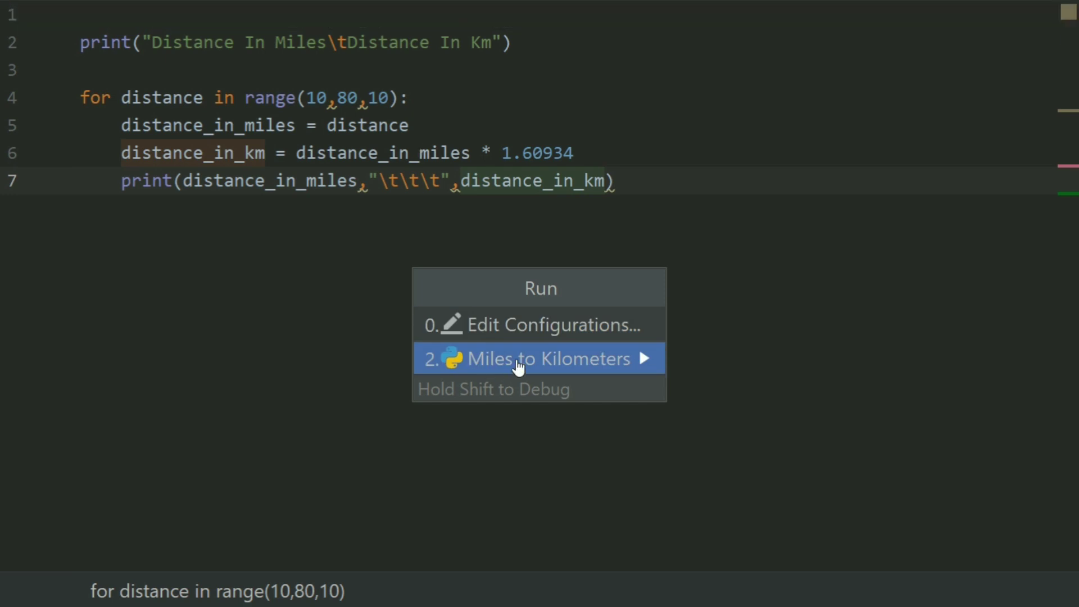
click(538, 359)
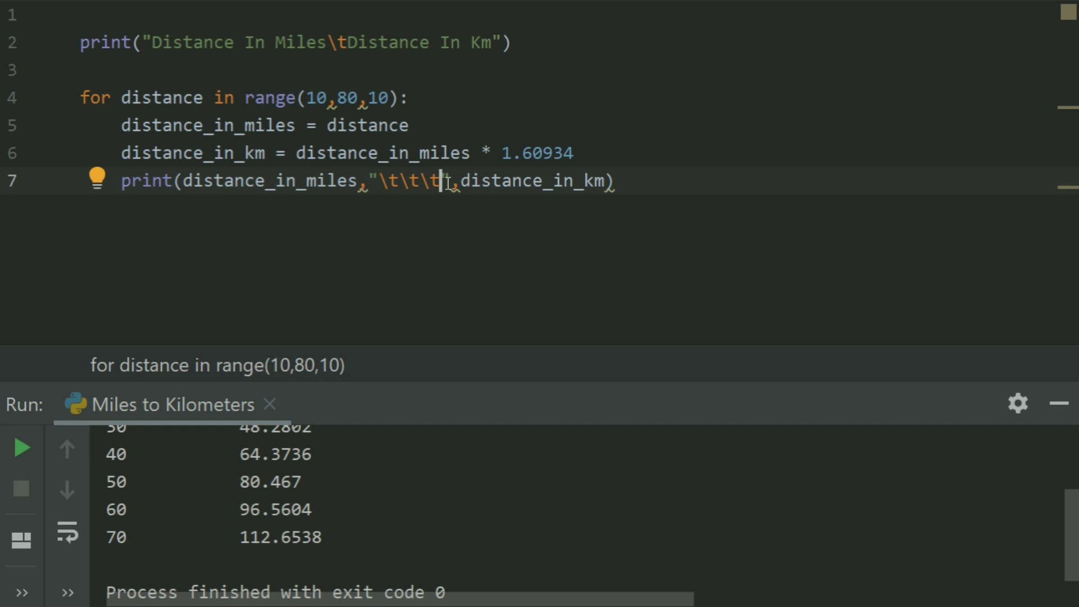
Step: Extend the separator string to five tabs, rerunning after each added tab to check column spacing
text(\t)
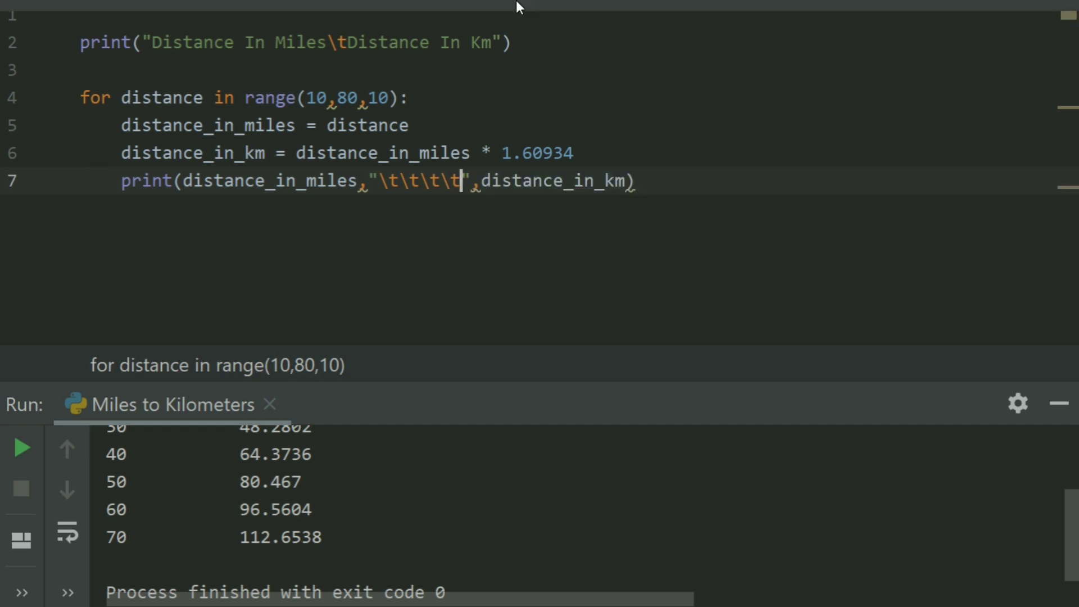
click(390, 17)
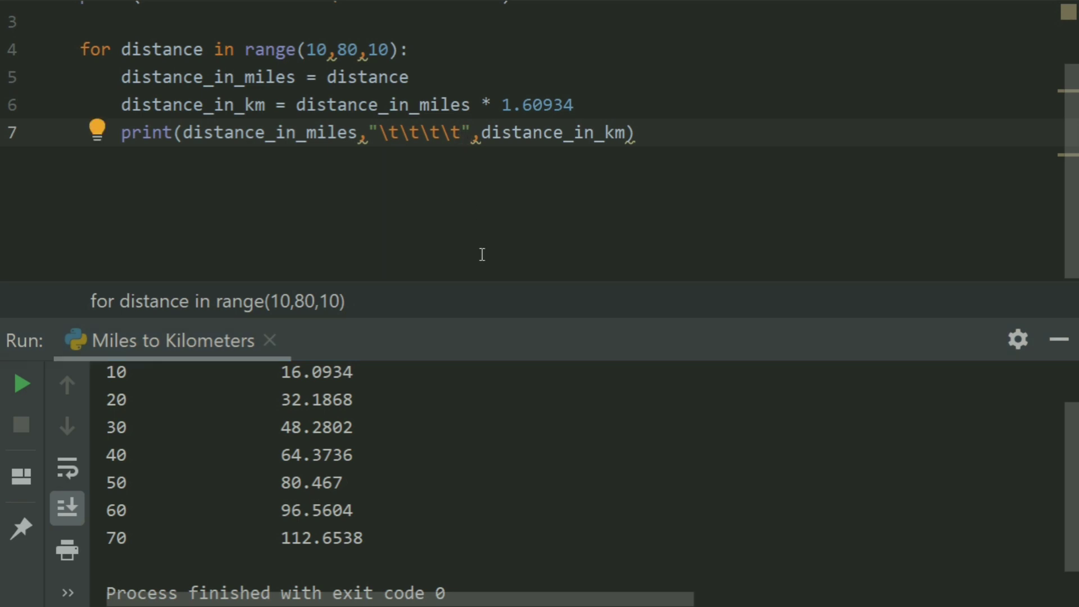
text(\t)
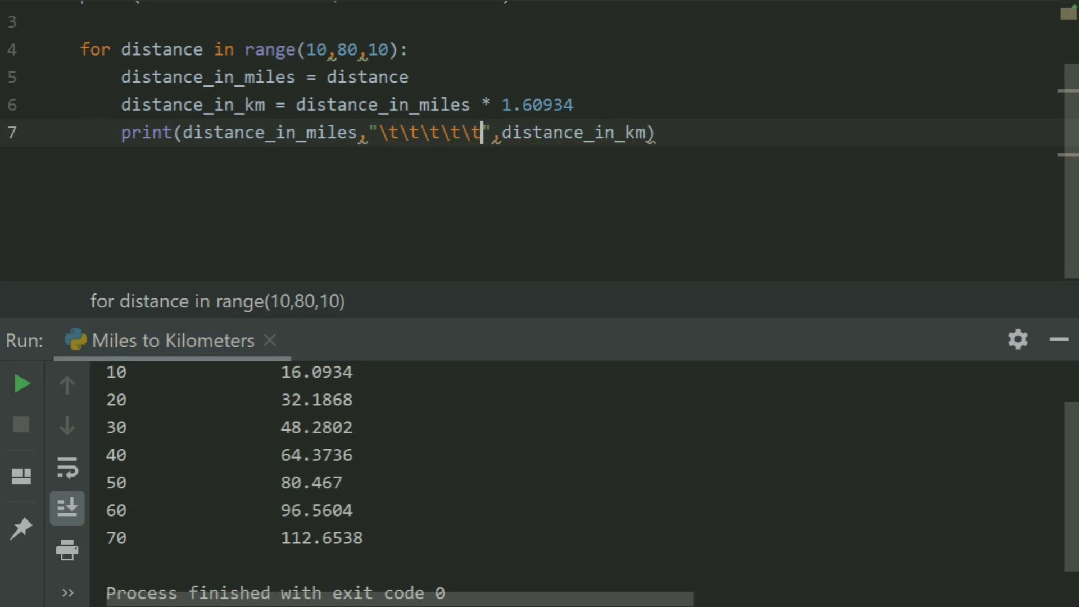
click(390, 17)
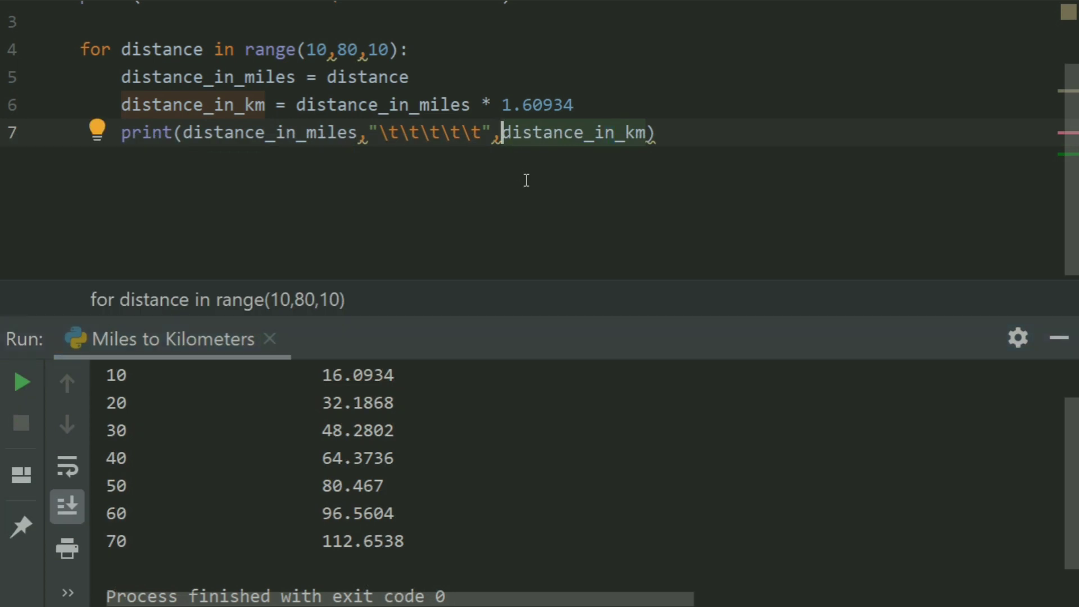
Step: Wrap distance_in_km in foramt(...) followed by a '.2f' spec, fixing the parenthesis
text(fo)
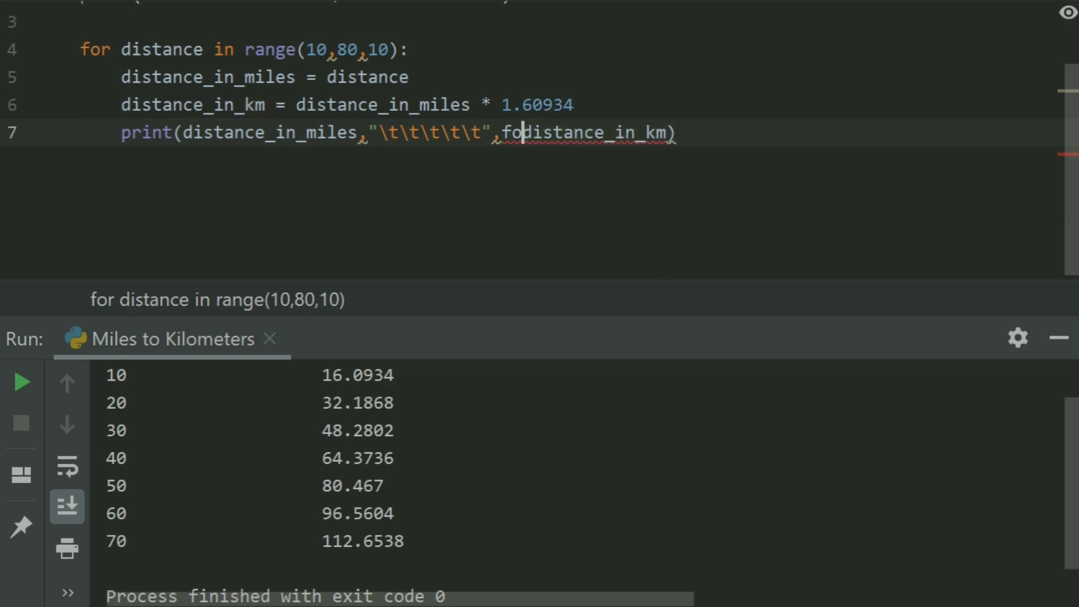
text(ramt)
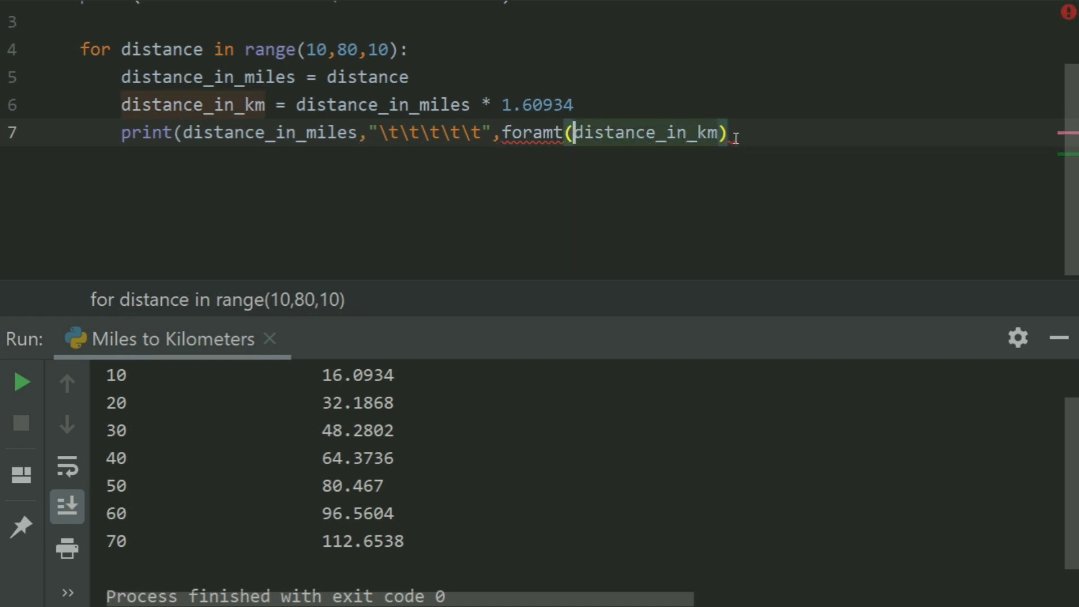
text(())
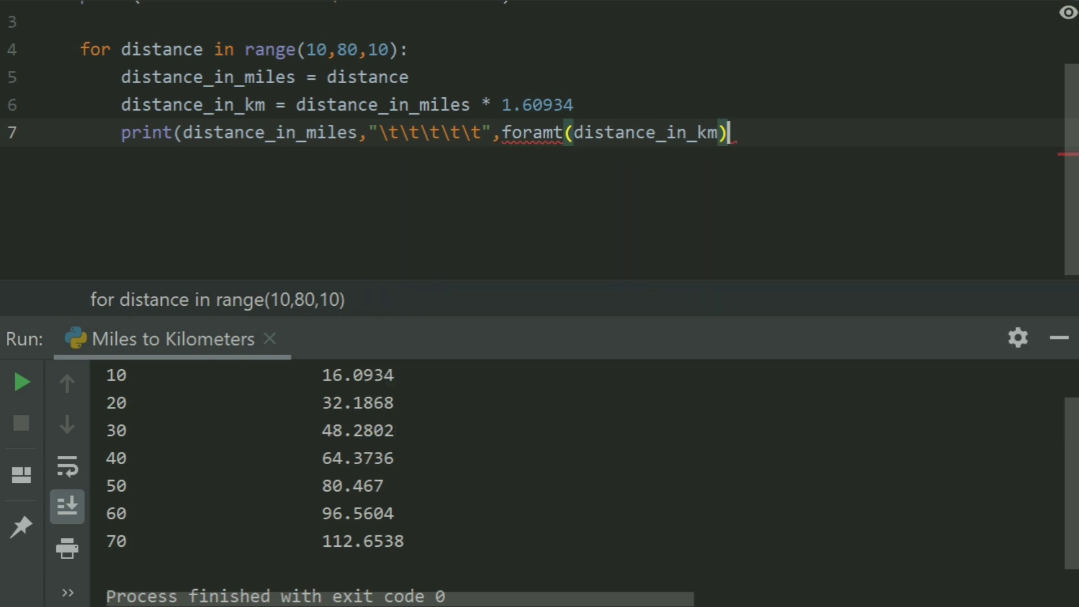
text(,)
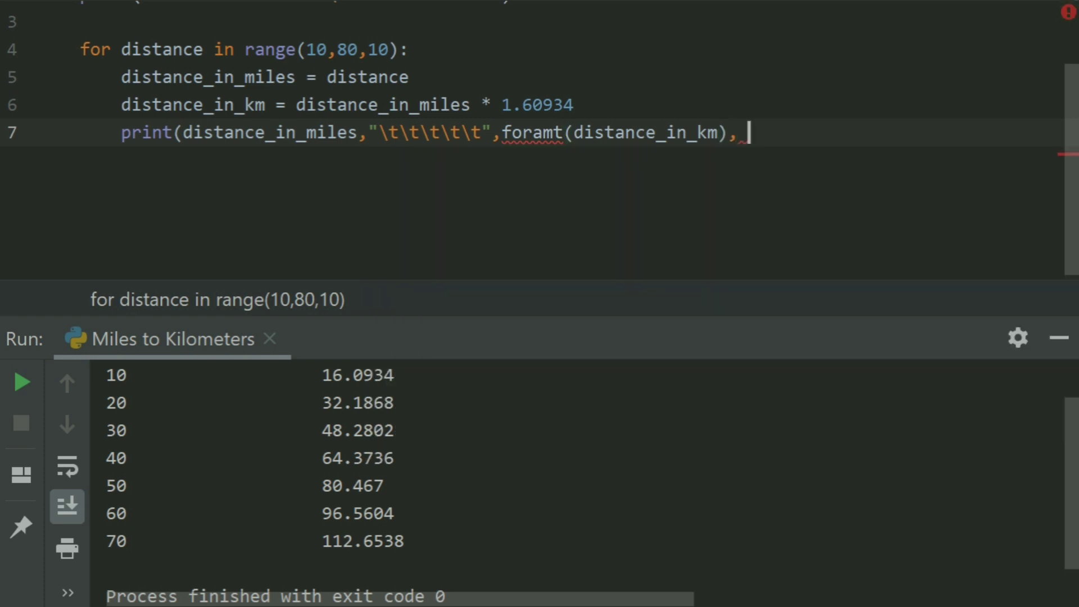
text('.')
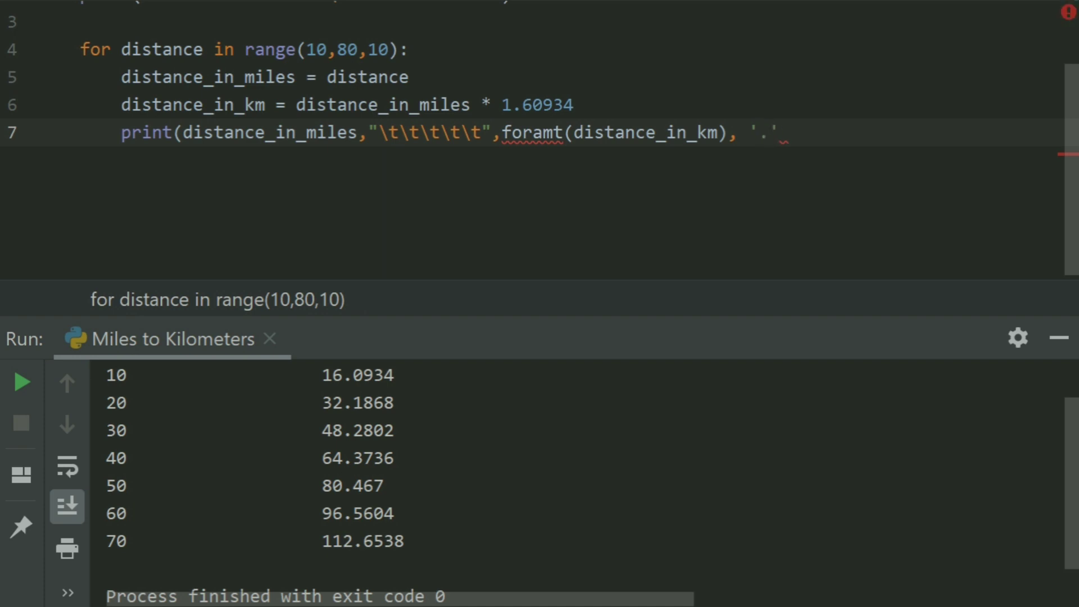
text(2f))
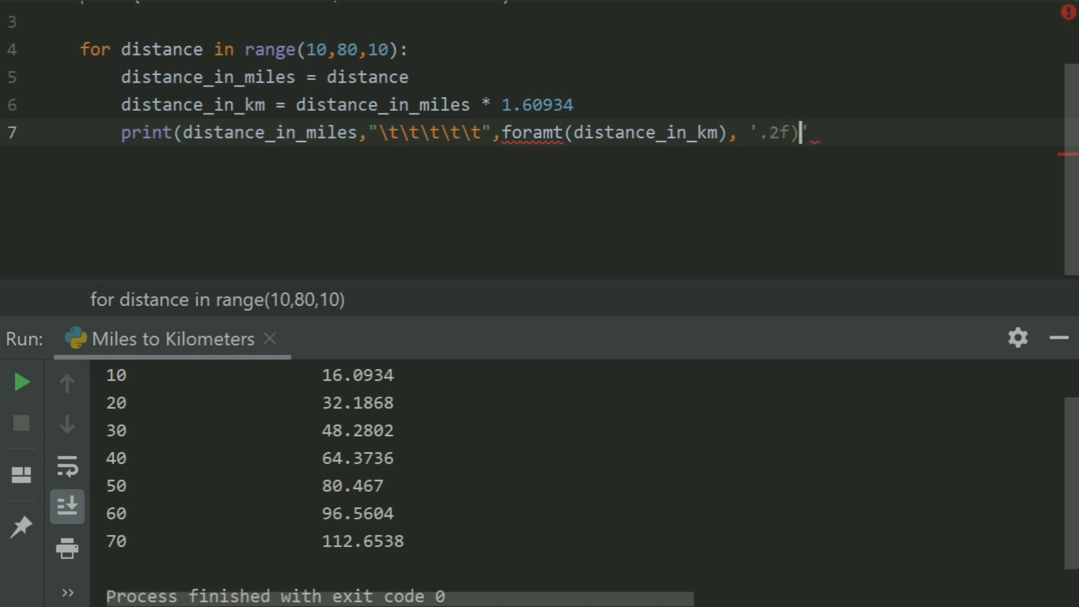
key(Backspace)
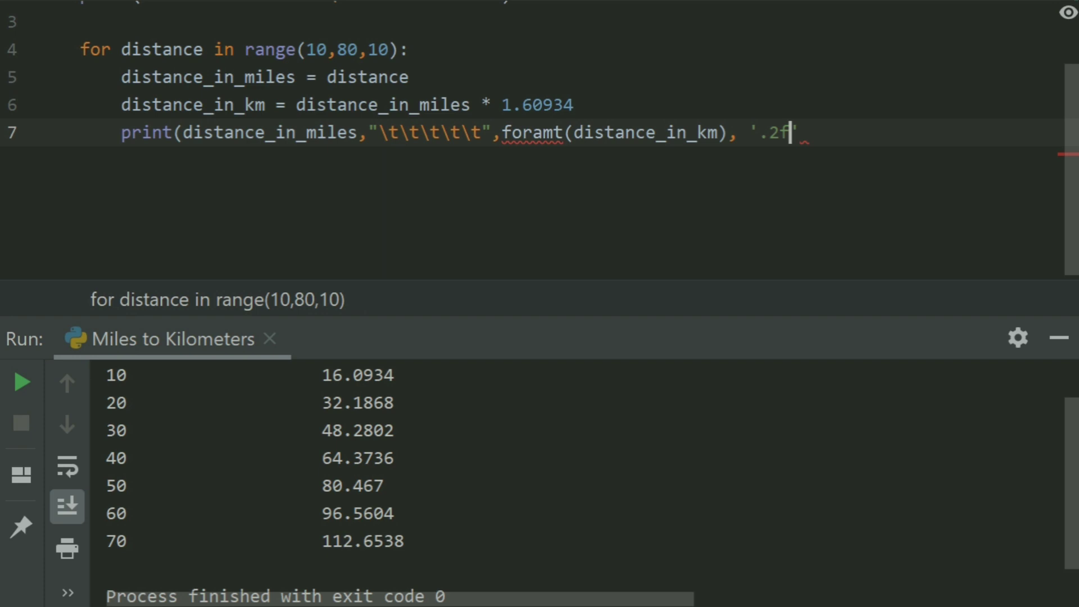
text())
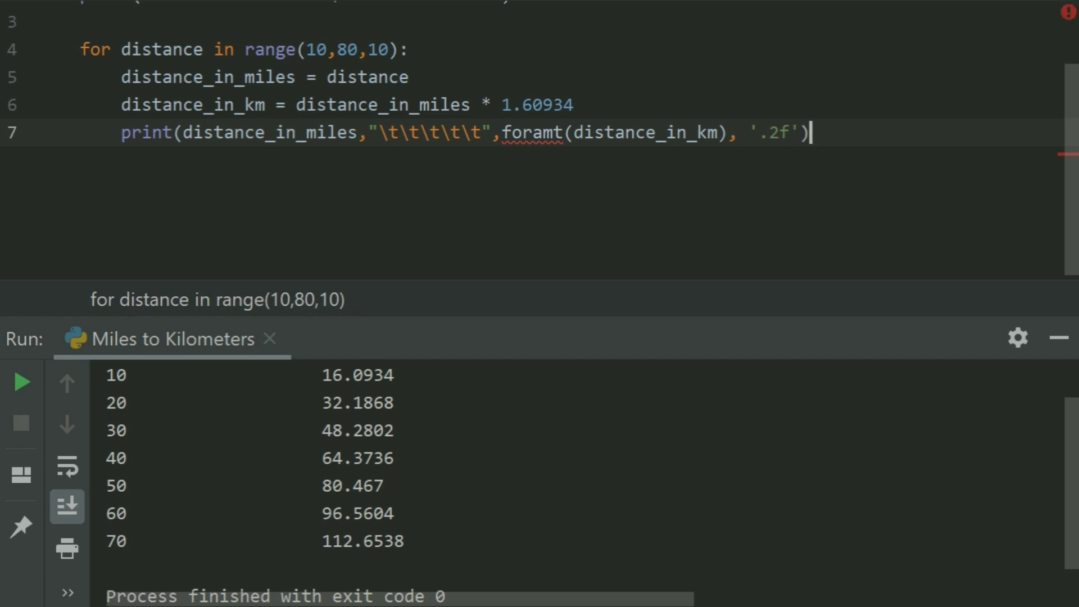
Step: Rerun the script, which fails with NameError: 'foramt' is not defined
click(390, 17)
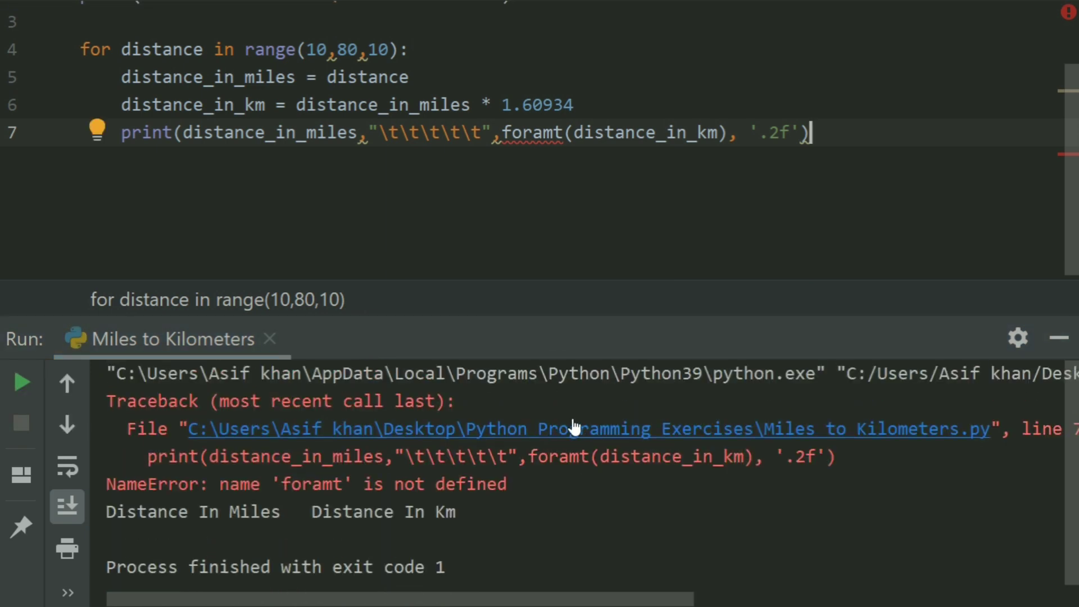
mouse_move(590, 416)
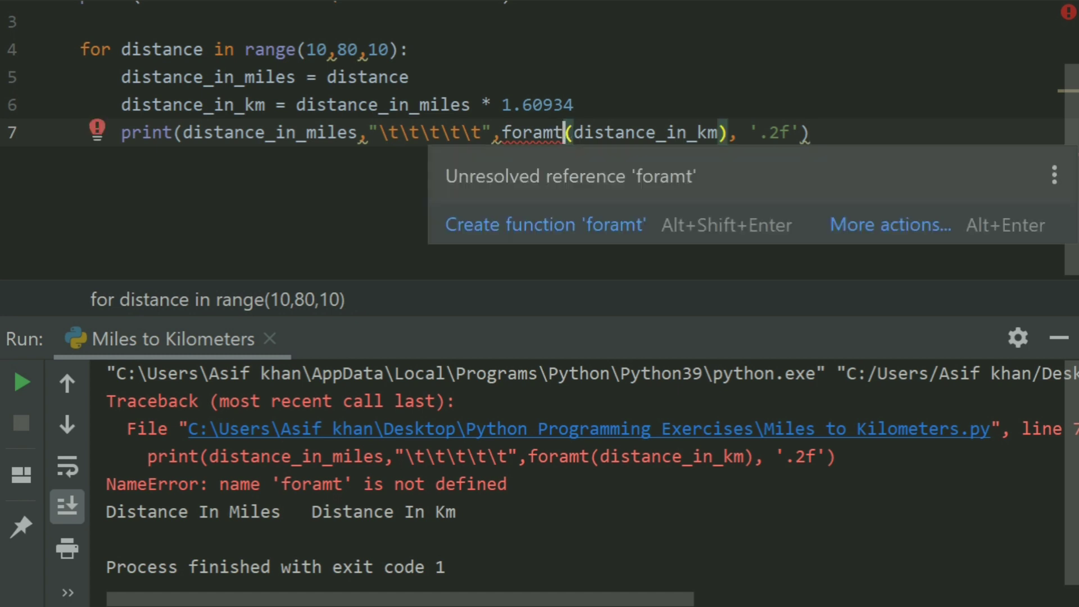
Step: Correct the call name to format and rerun the Miles to Kilometers script
text(format)
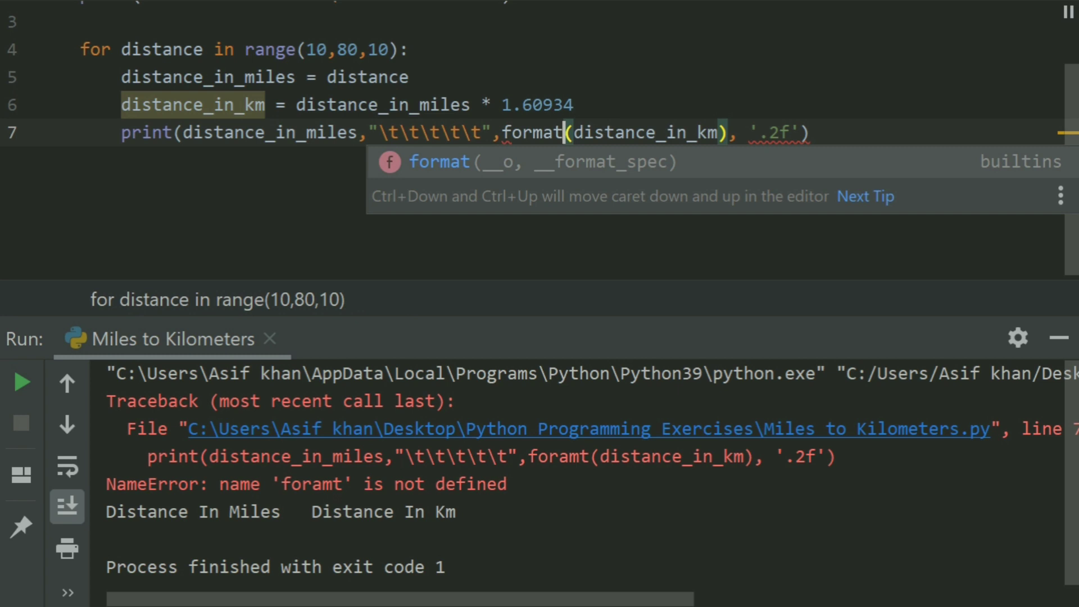
click(390, 17)
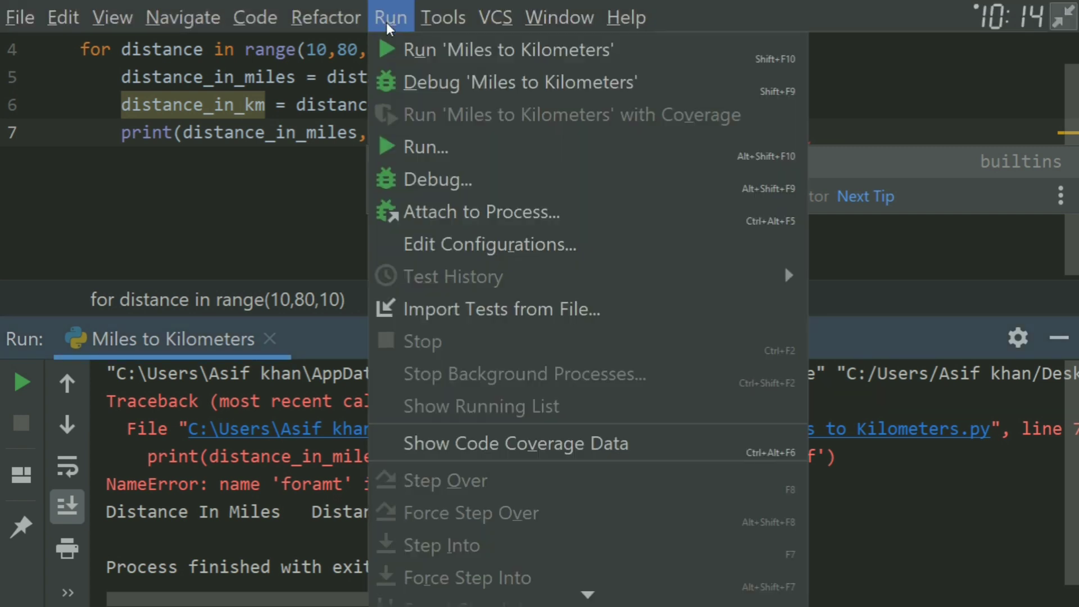
click(508, 48)
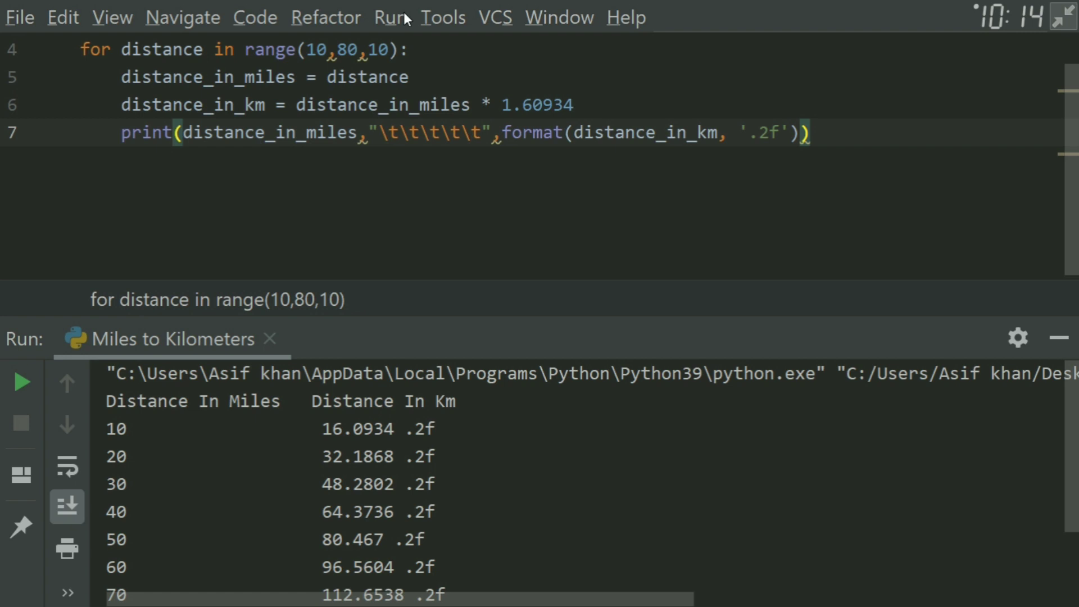
Step: Rerun the Miles to Kilometers script so kilometres print with two decimals, e.g. 112.65
click(391, 17)
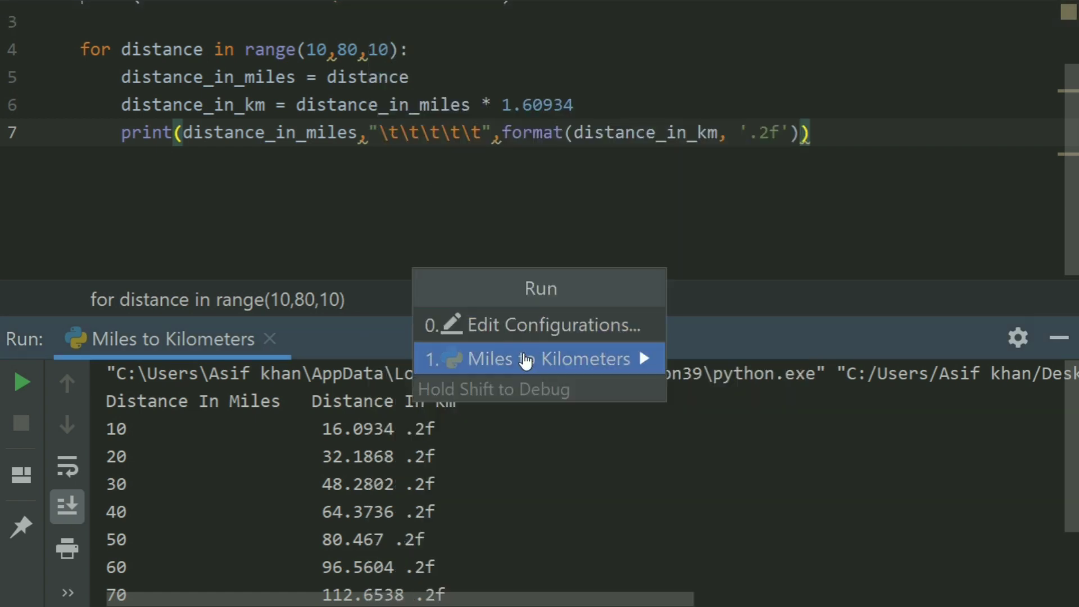
click(539, 358)
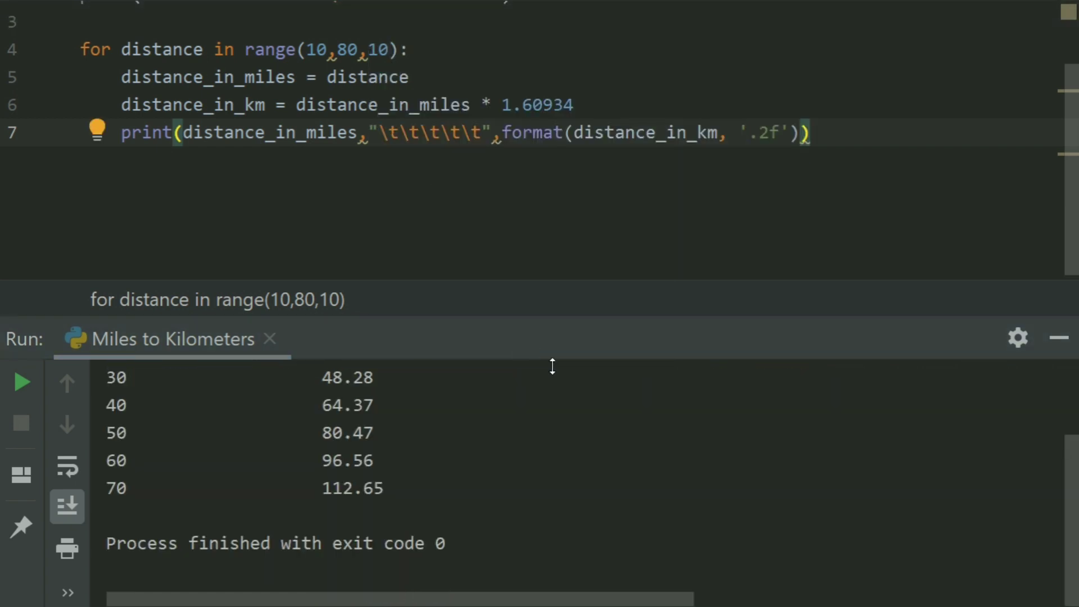